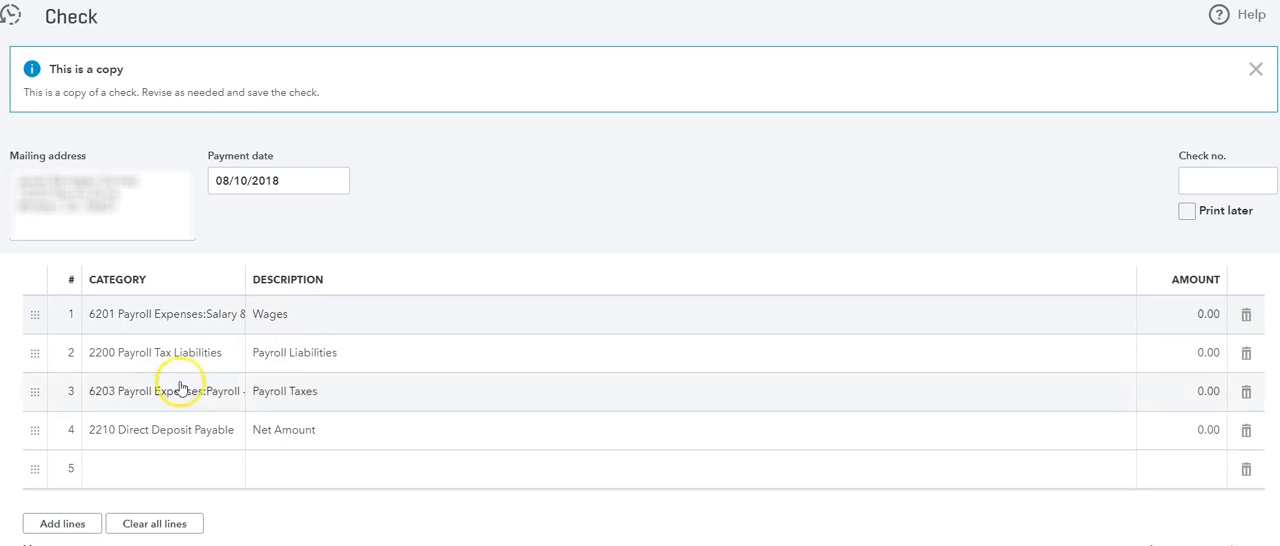
pyautogui.moveTo(168, 352)
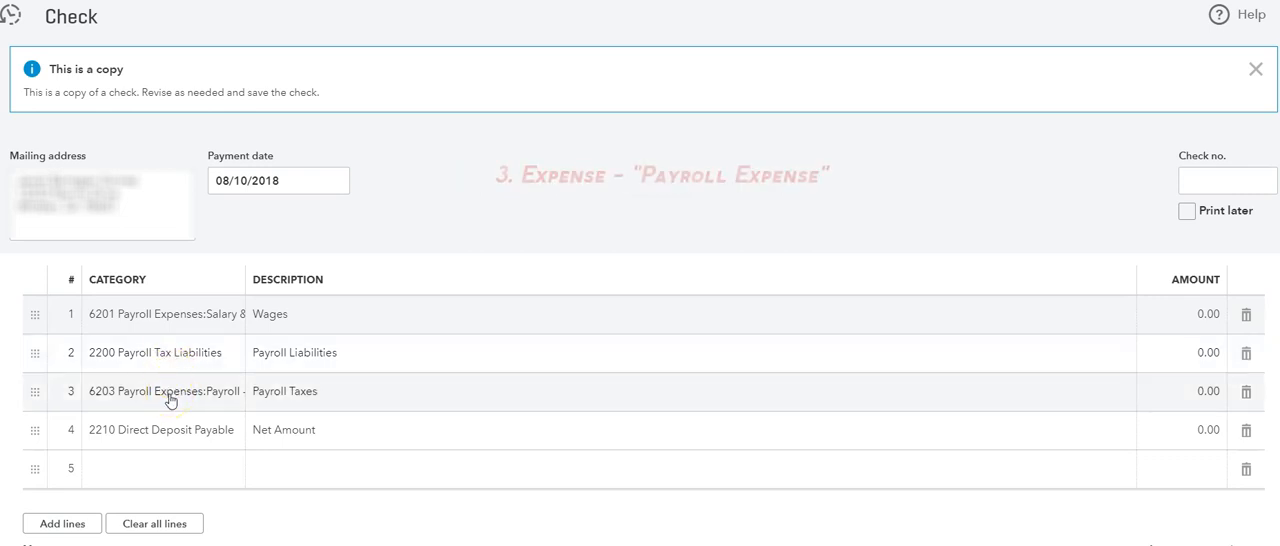
# - Review the Payroll Taxes line category and the first employee's total paid and tax withheld
pyautogui.click(164, 392)
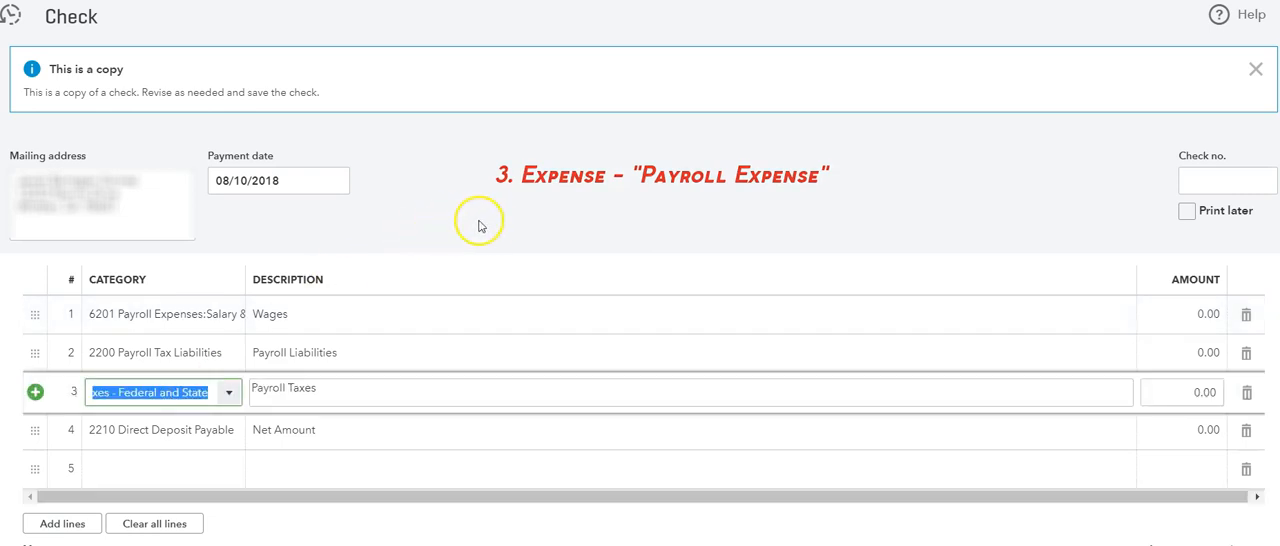
pyautogui.click(150, 392)
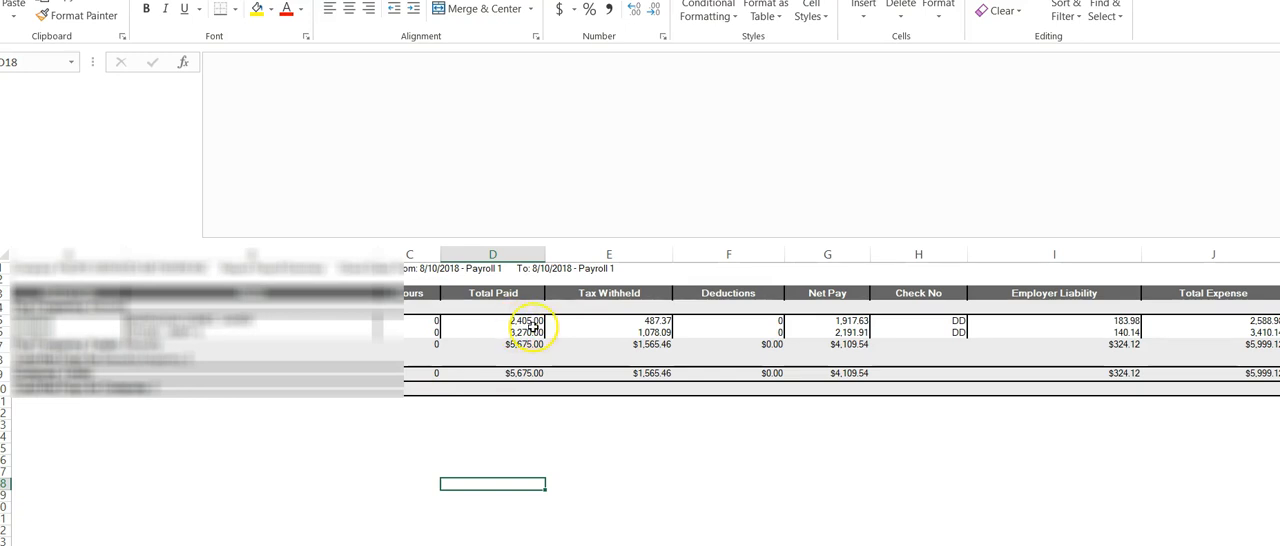
pyautogui.click(652, 326)
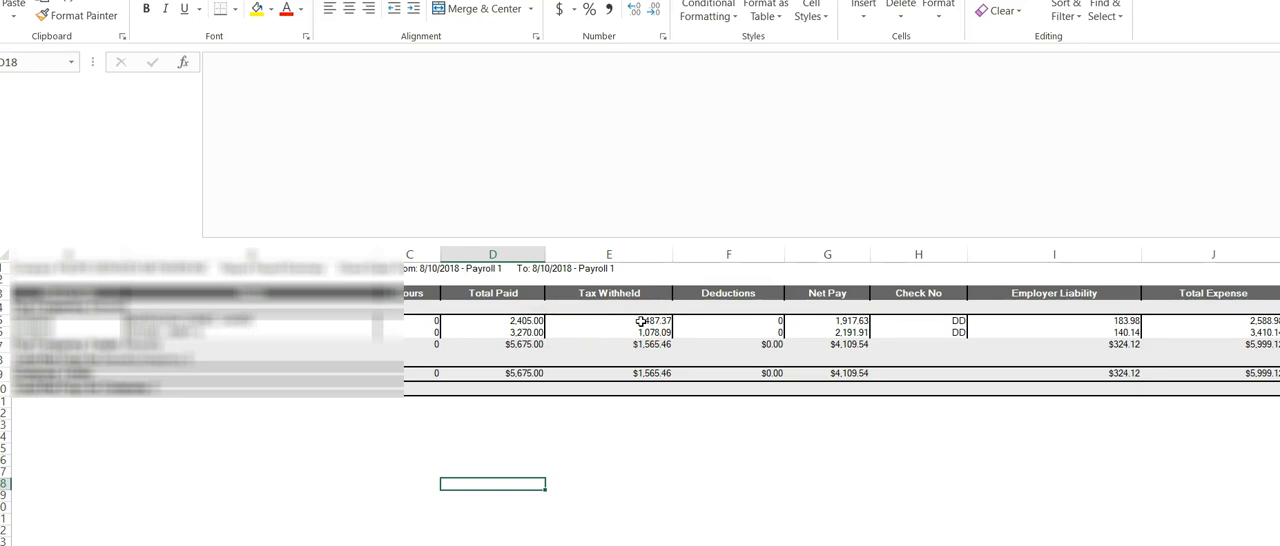
pyautogui.click(650, 332)
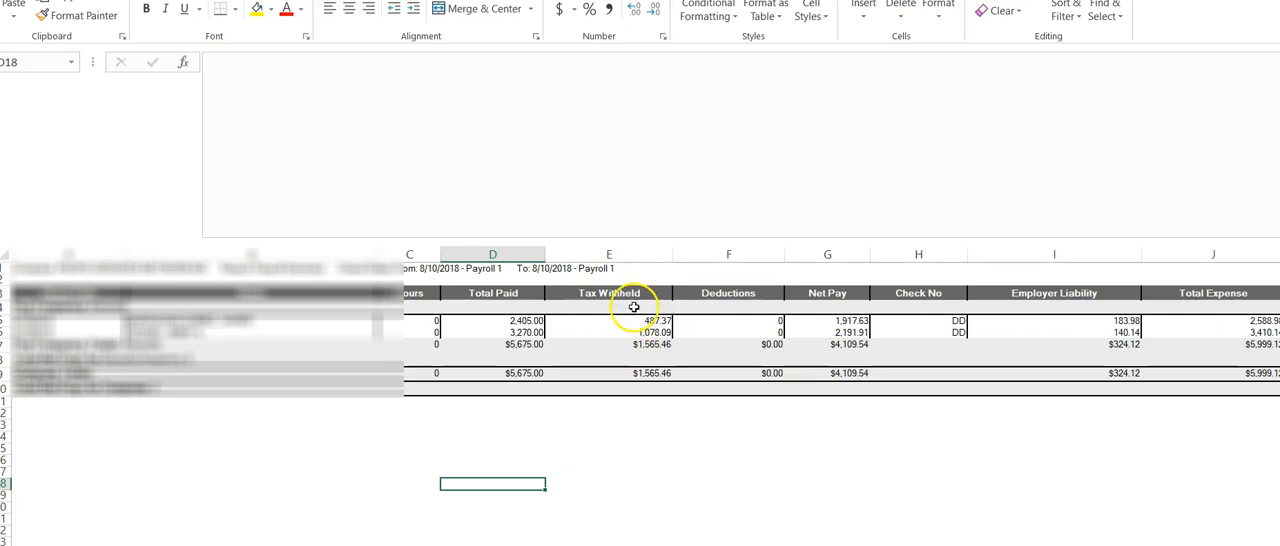
pyautogui.moveTo(1074, 284)
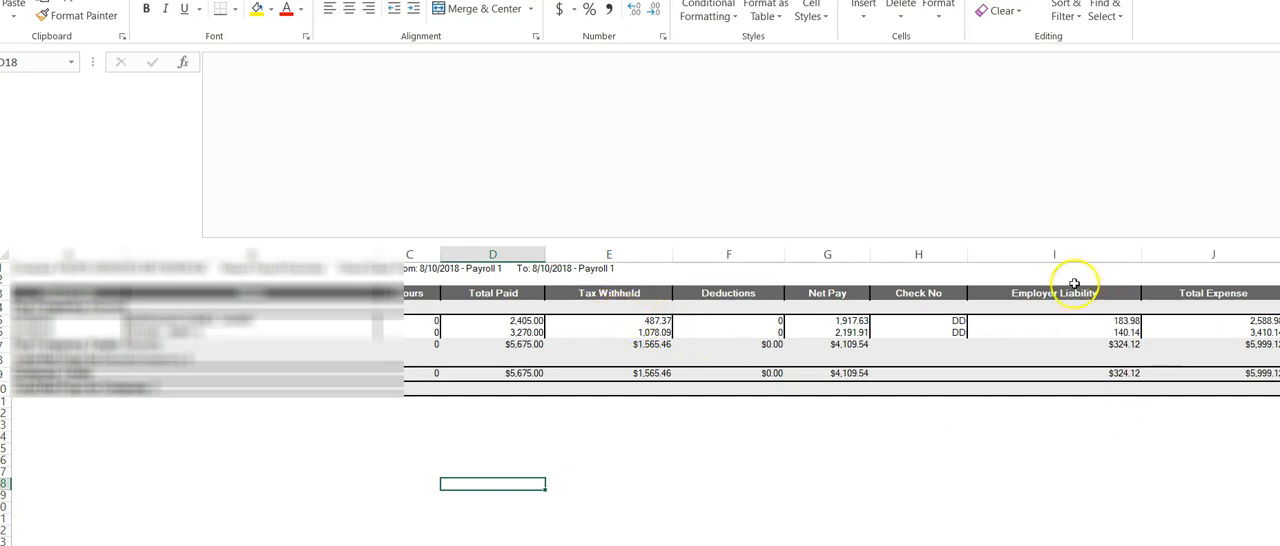
pyautogui.moveTo(864, 396)
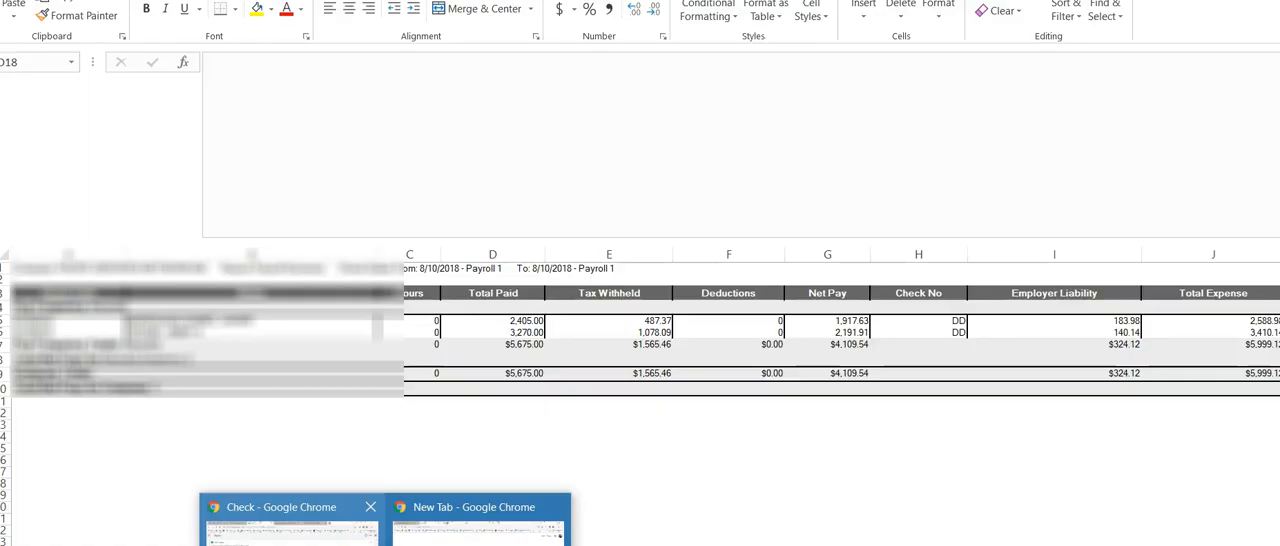
# - Enter 2,405.00 for Wages and -671.35 for Payroll Liabilities, totaling $1,733.65
pyautogui.click(290, 508)
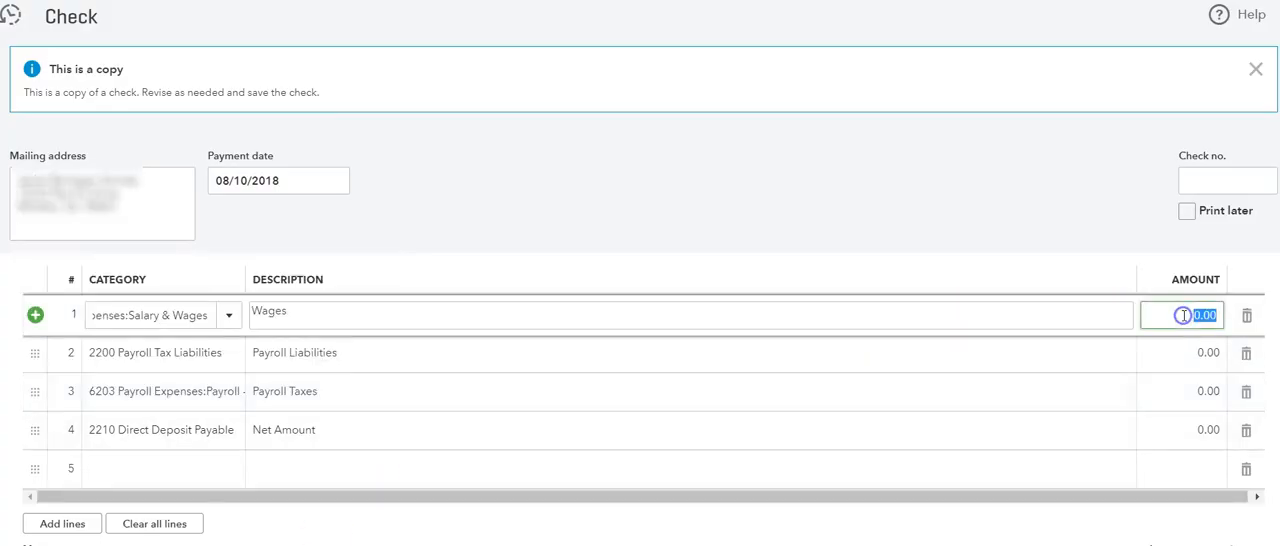
pyautogui.write('2405')
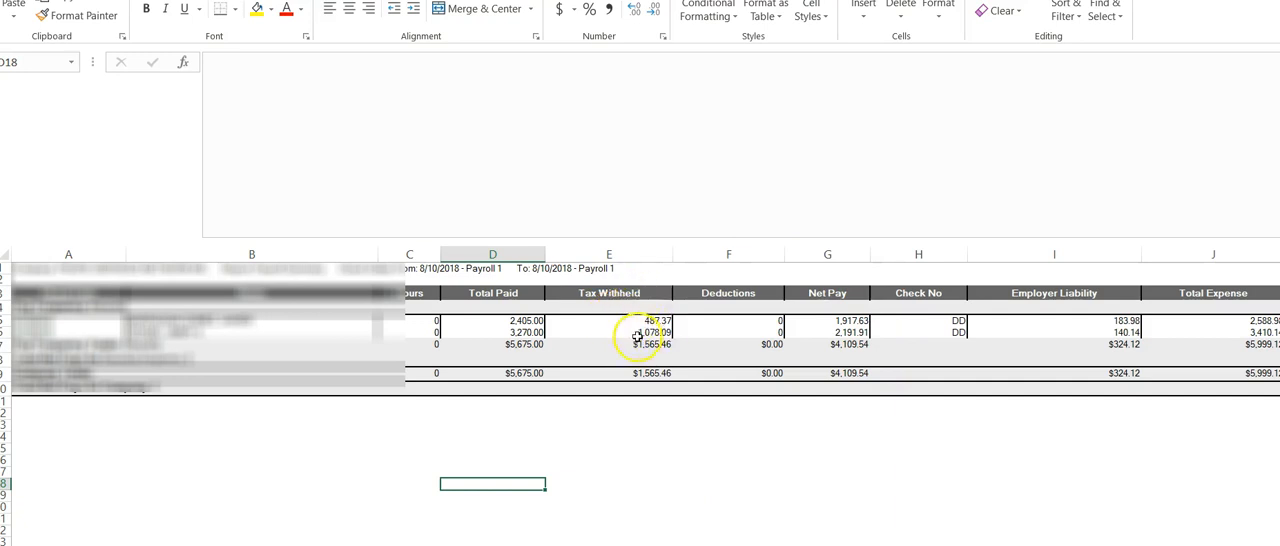
pyautogui.moveTo(1118, 302)
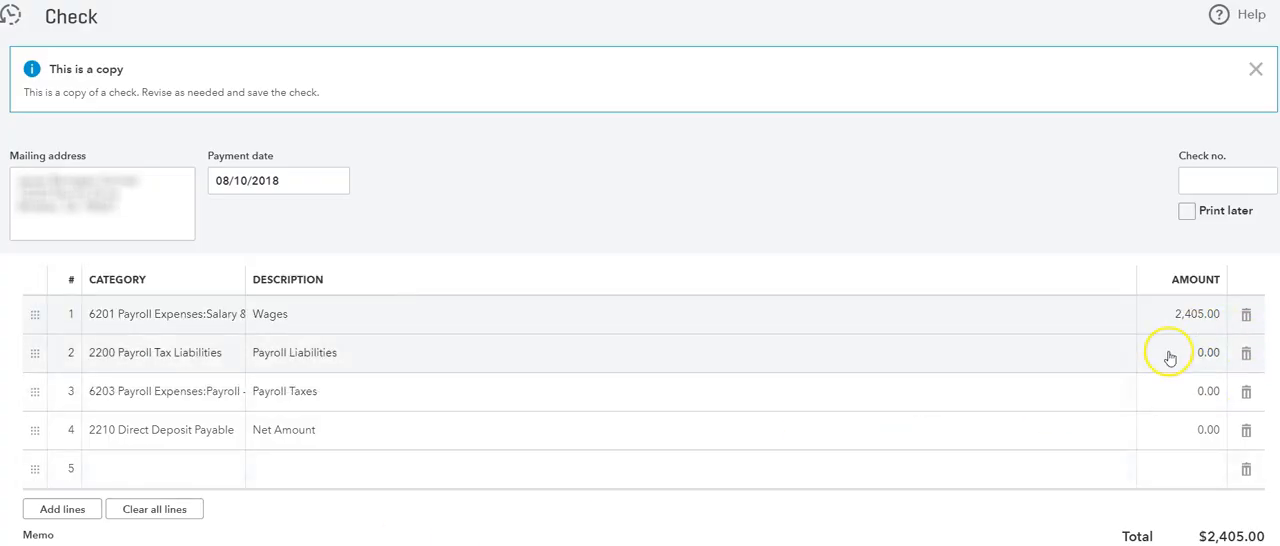
pyautogui.click(1208, 352)
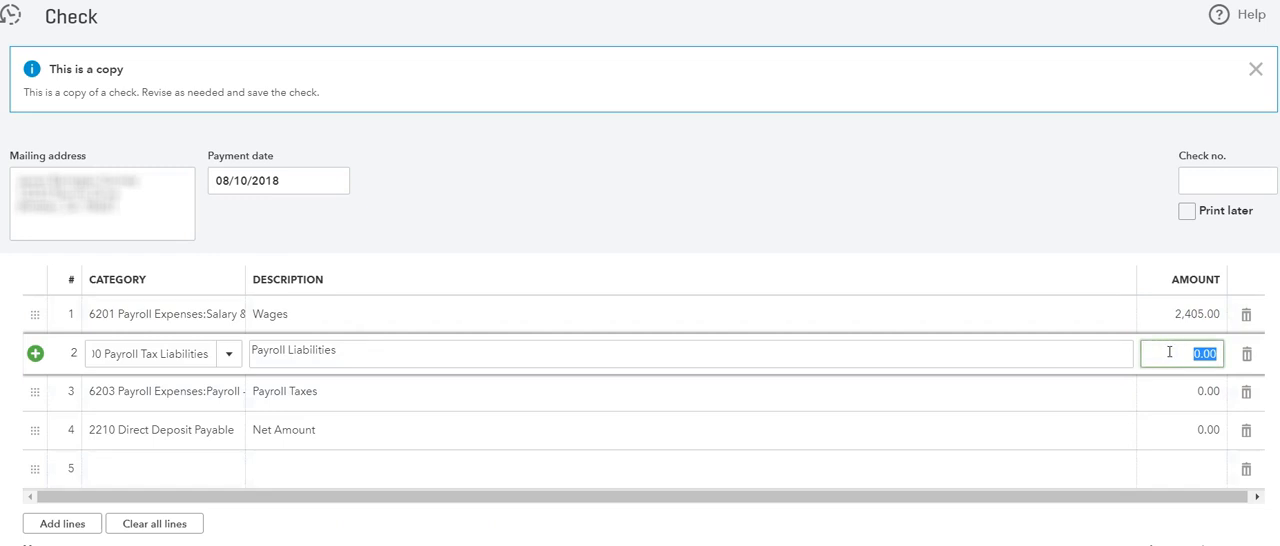
pyautogui.write('-4')
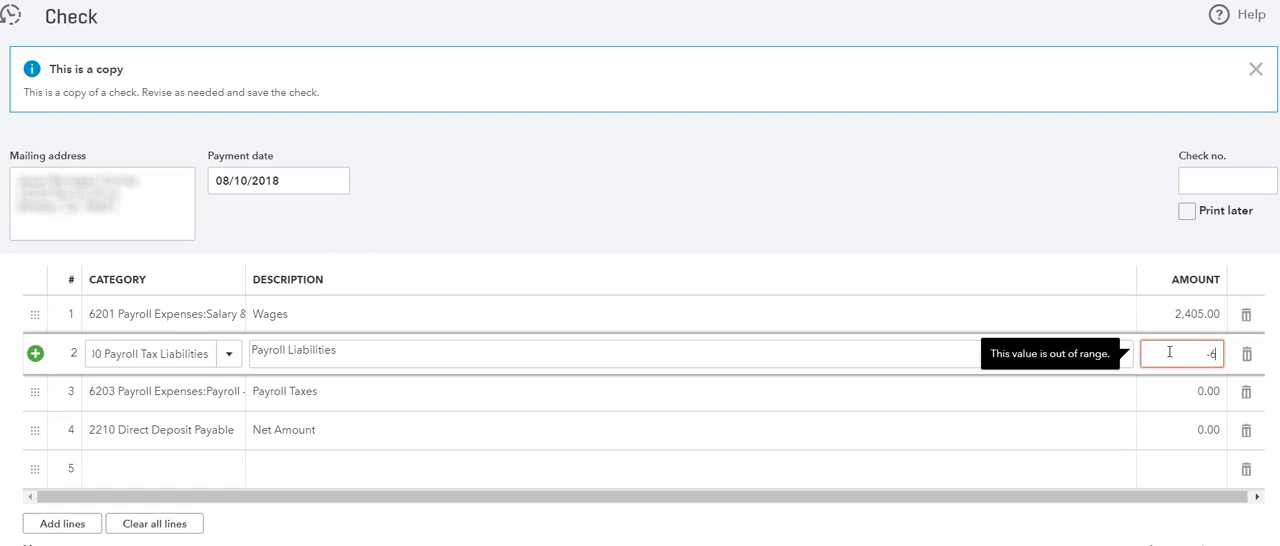
pyautogui.write('671.35')
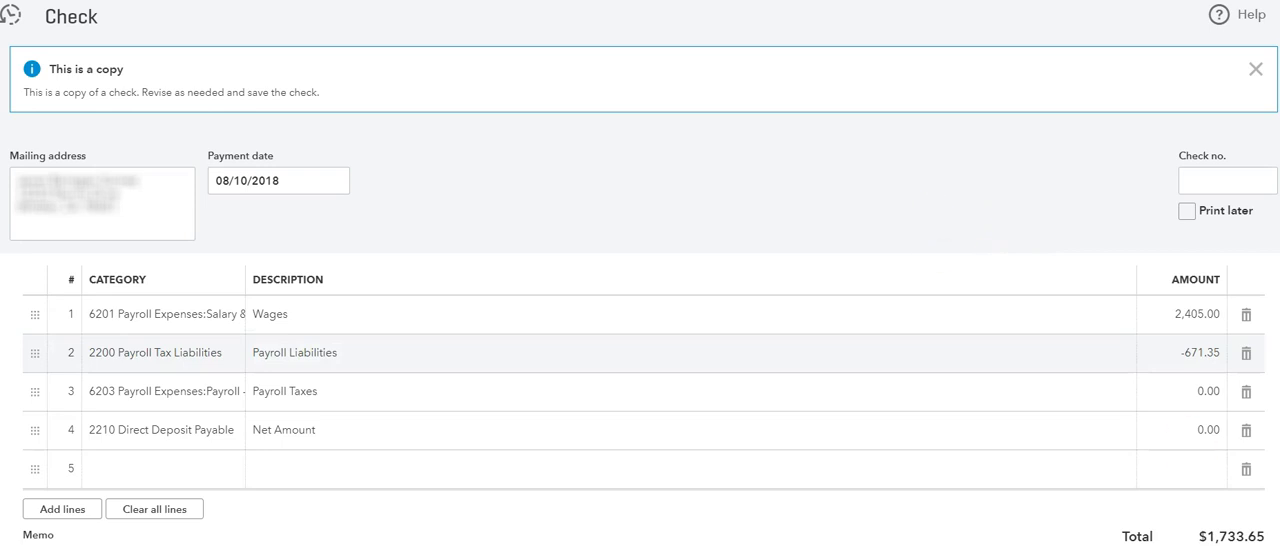
pyautogui.moveTo(1164, 314)
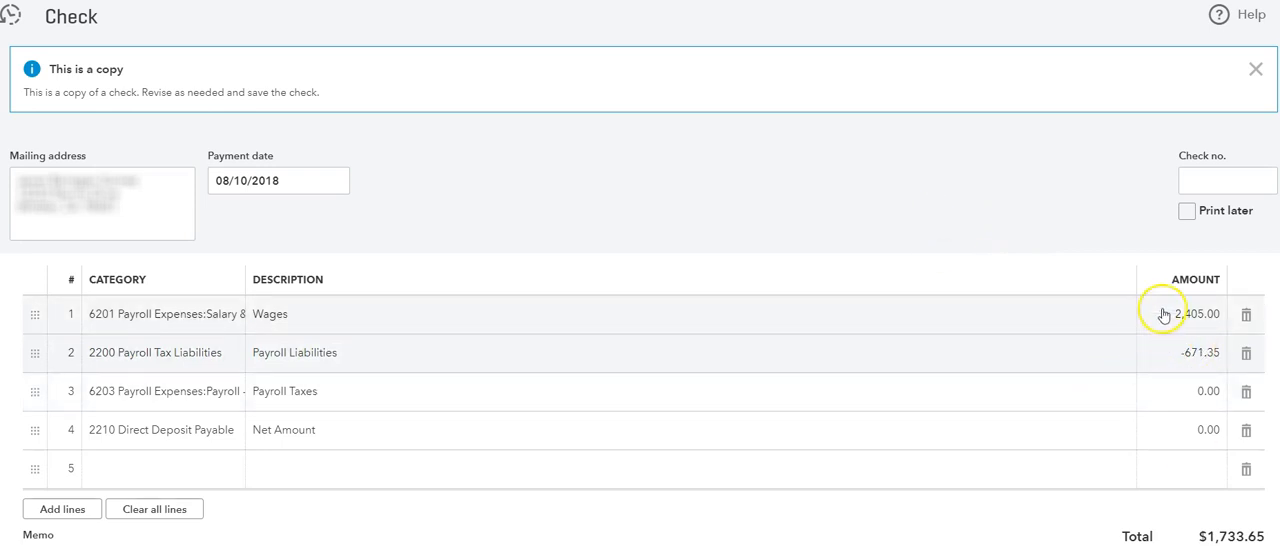
pyautogui.moveTo(1164, 316)
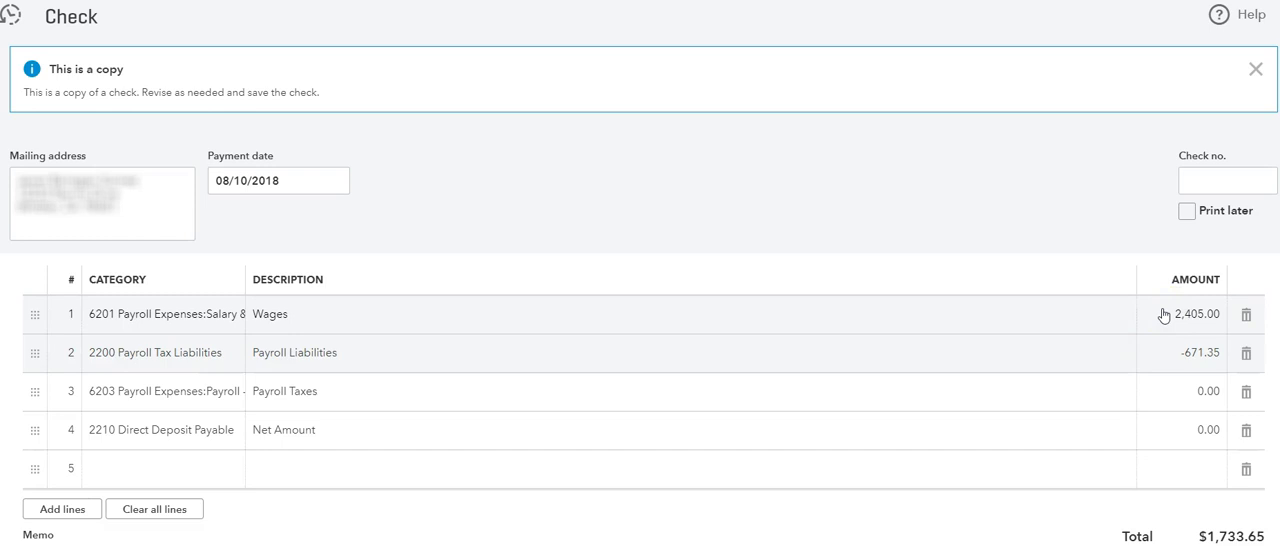
pyautogui.moveTo(1176, 368)
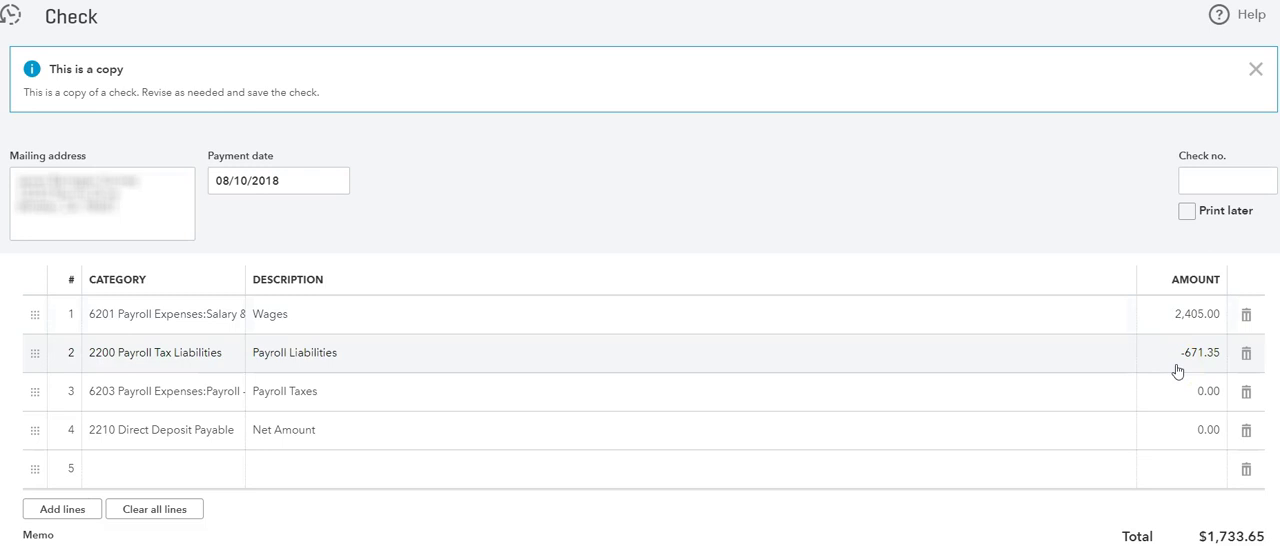
pyautogui.moveTo(812, 372)
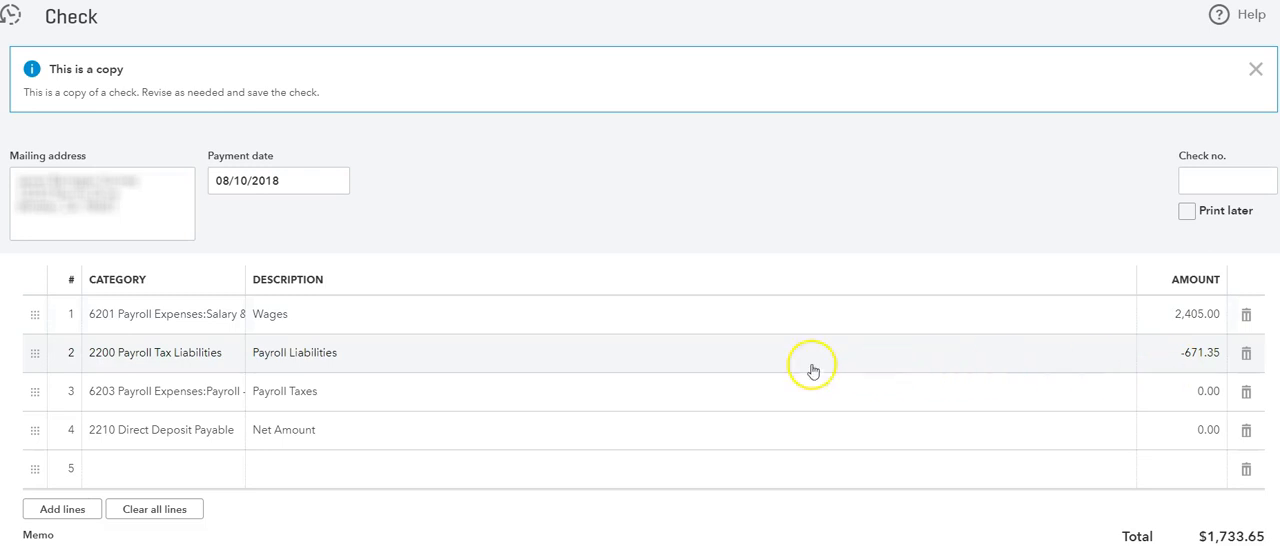
pyautogui.moveTo(1024, 368)
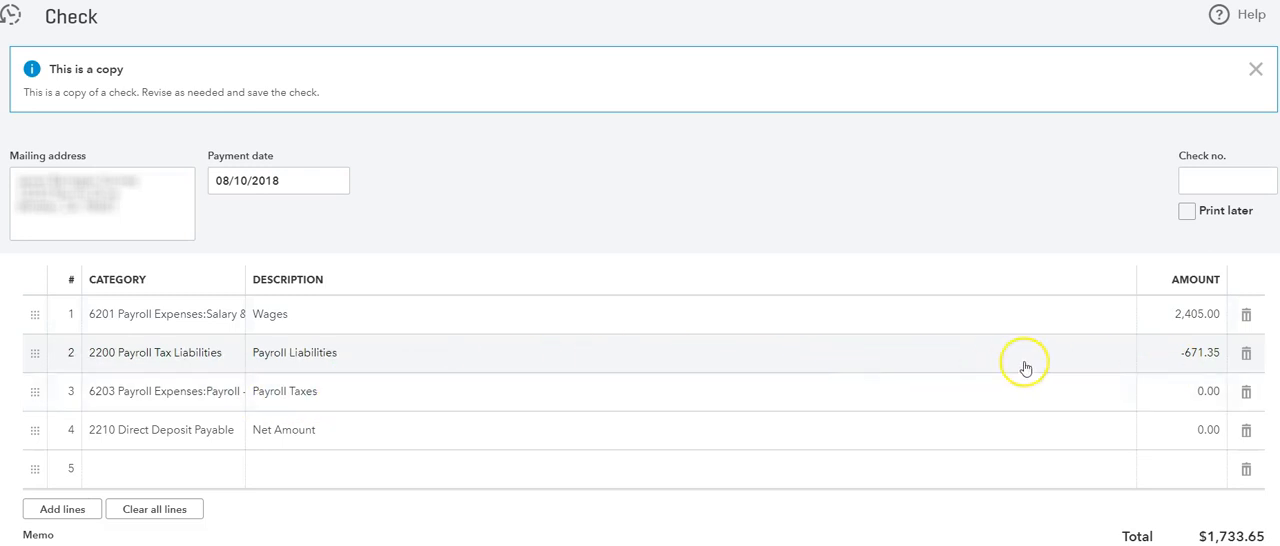
# - Enter 183.98 for Payroll Taxes, lifting the check total to $1,917.63
pyautogui.click(1200, 392)
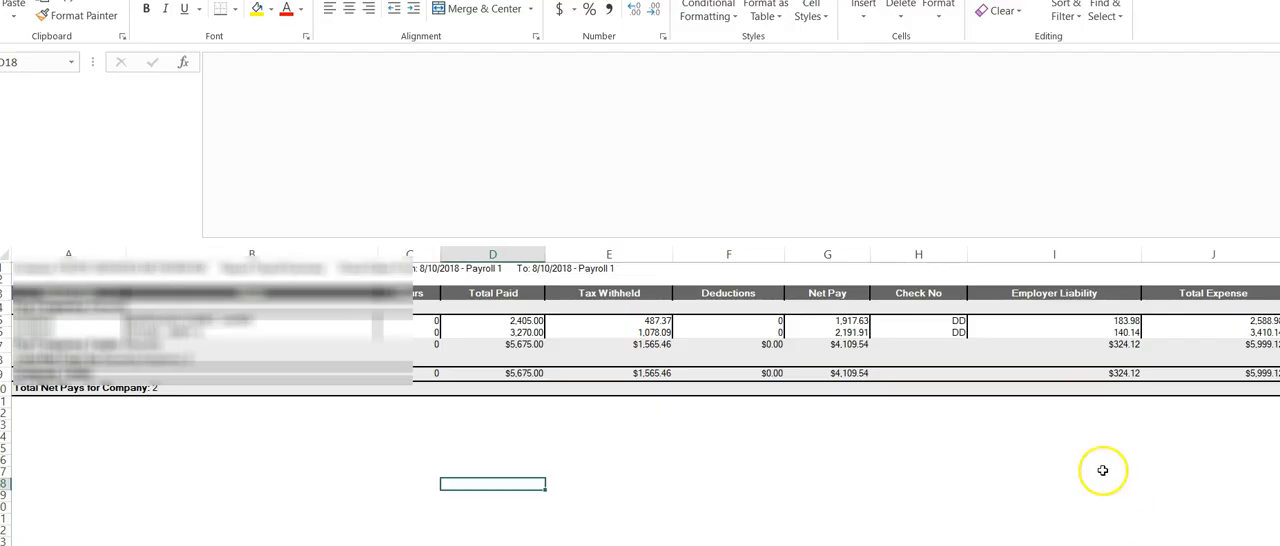
pyautogui.moveTo(1116, 332)
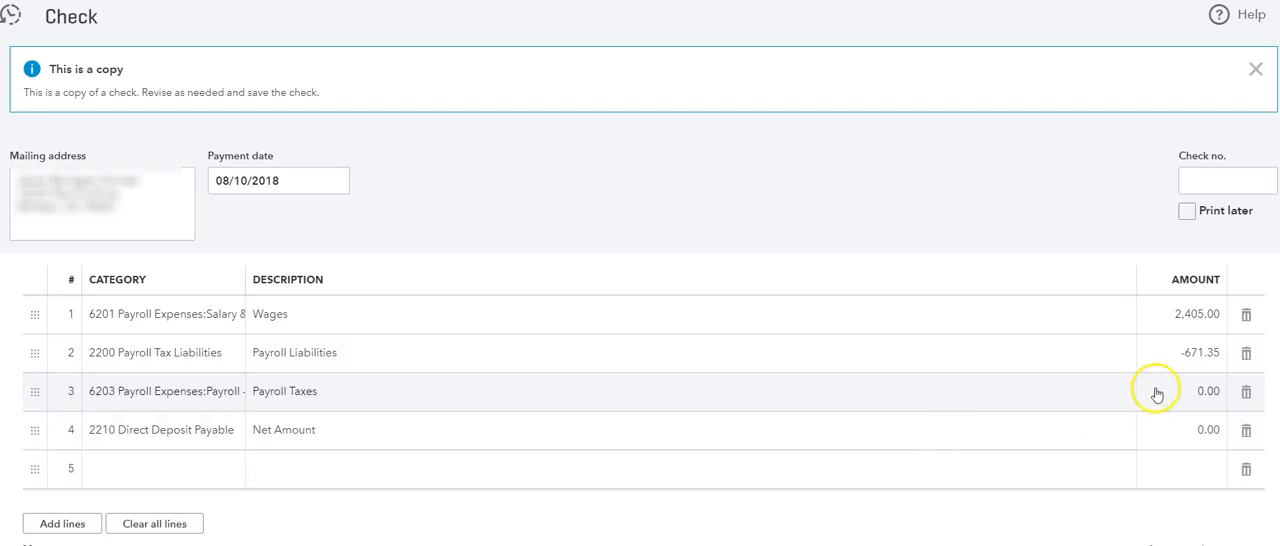
pyautogui.click(1180, 392)
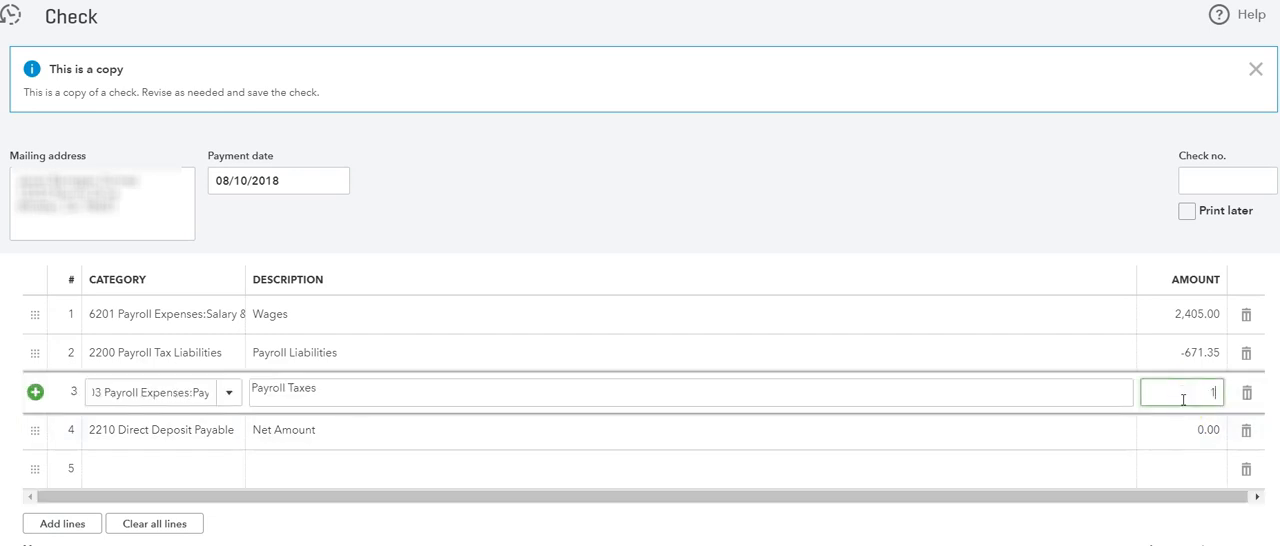
pyautogui.write('183.98')
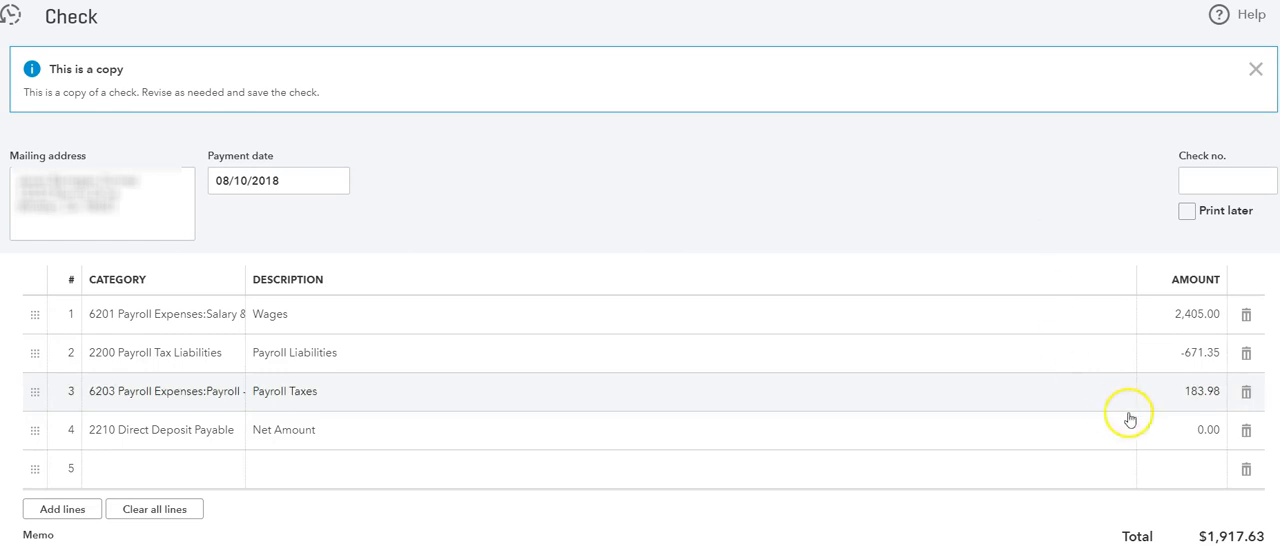
pyautogui.moveTo(1136, 536)
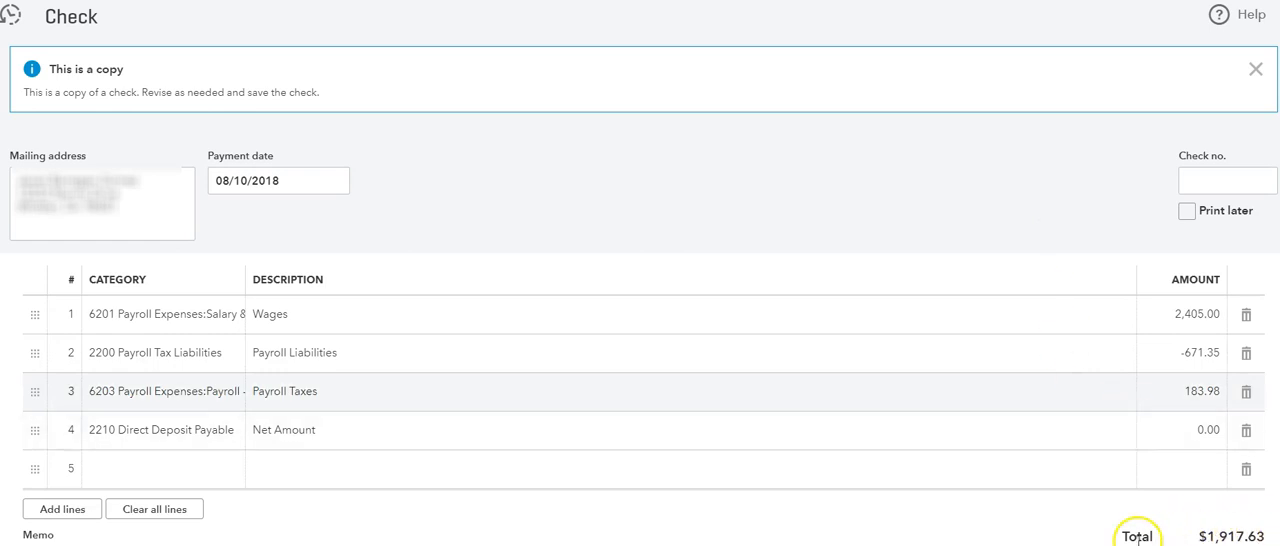
pyautogui.moveTo(1200, 536)
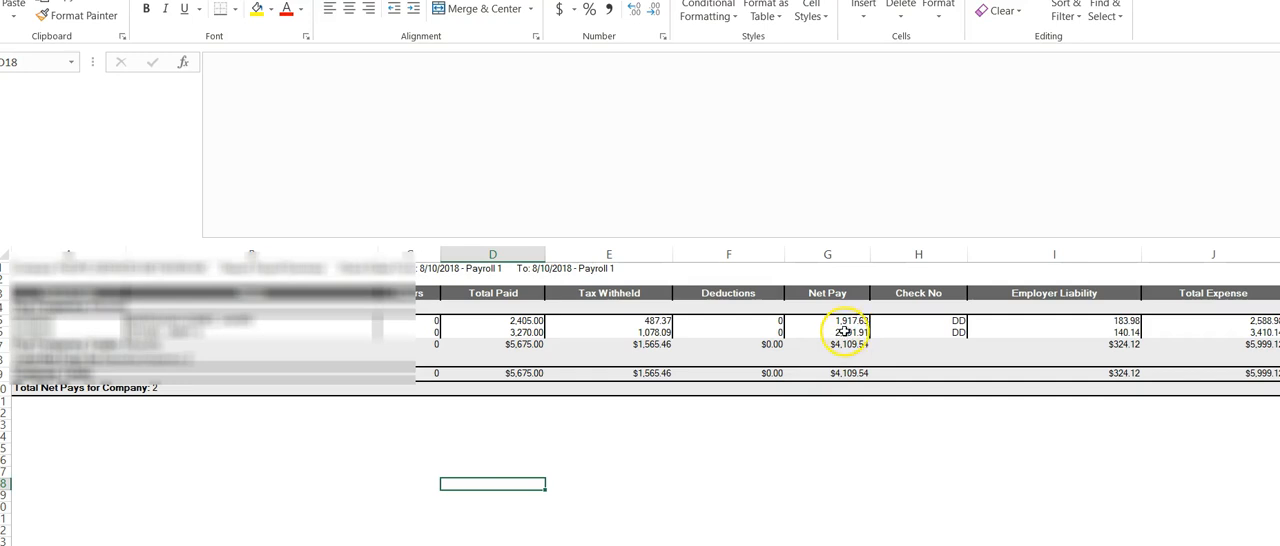
pyautogui.click(524, 332)
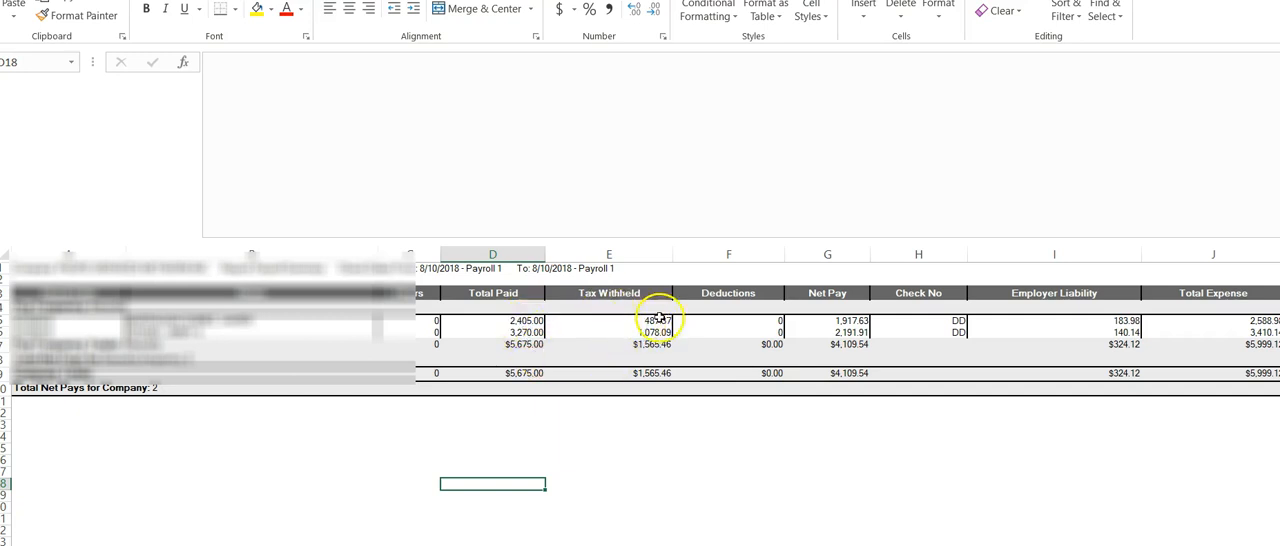
pyautogui.click(656, 320)
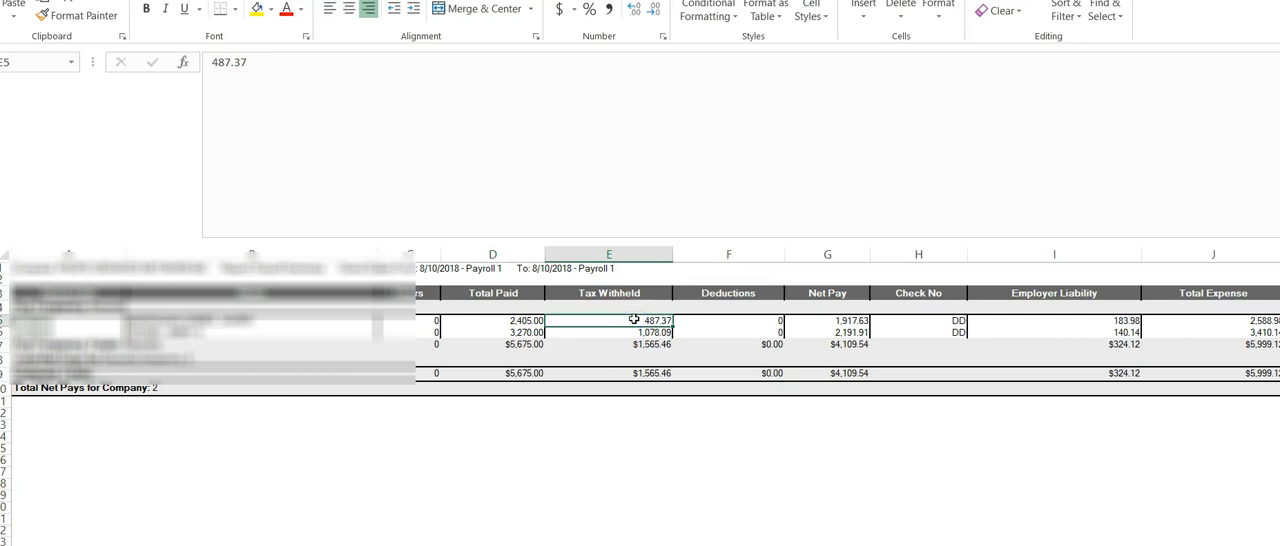
pyautogui.click(1044, 320)
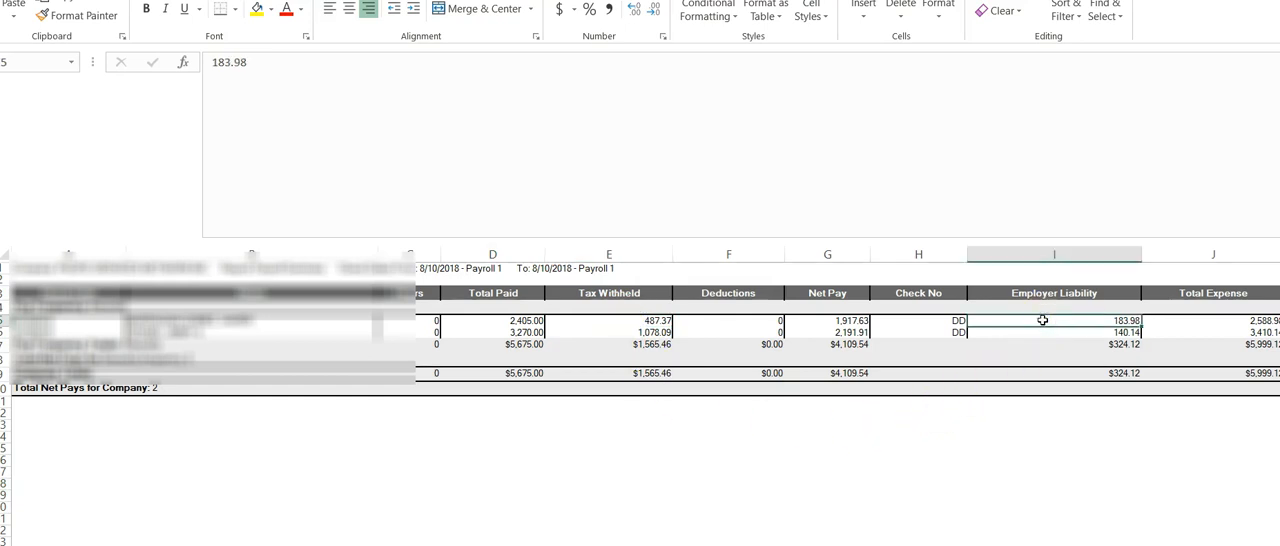
pyautogui.moveTo(874, 280)
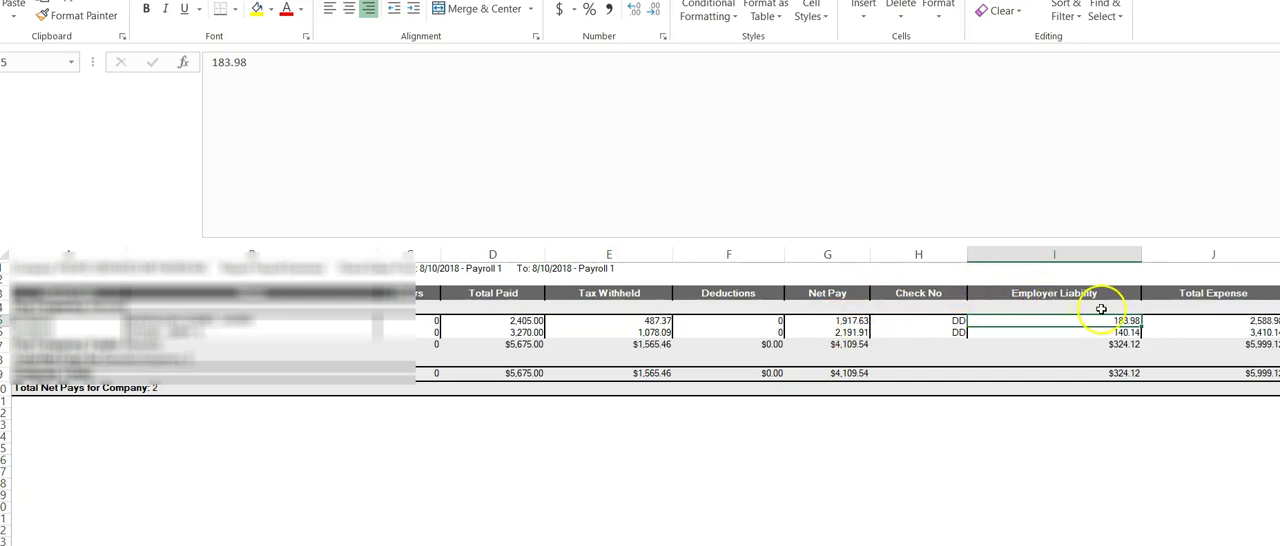
pyautogui.moveTo(1068, 322)
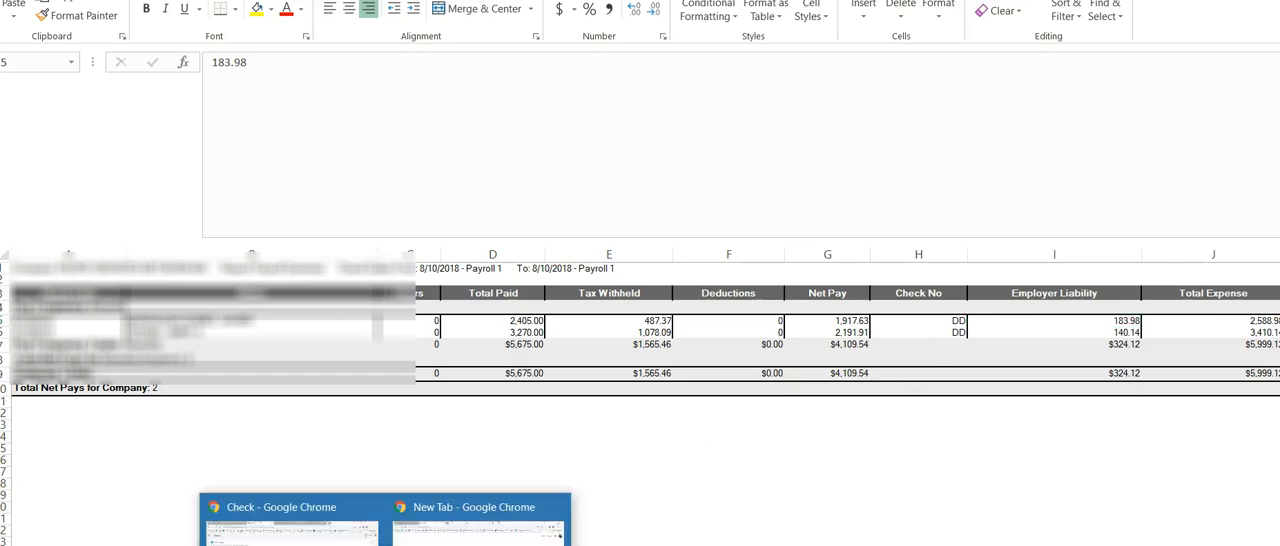
# - Enter -1,917.63 on the 2210 Direct Deposit Payable line so the check totals $0.00
pyautogui.click(284, 508)
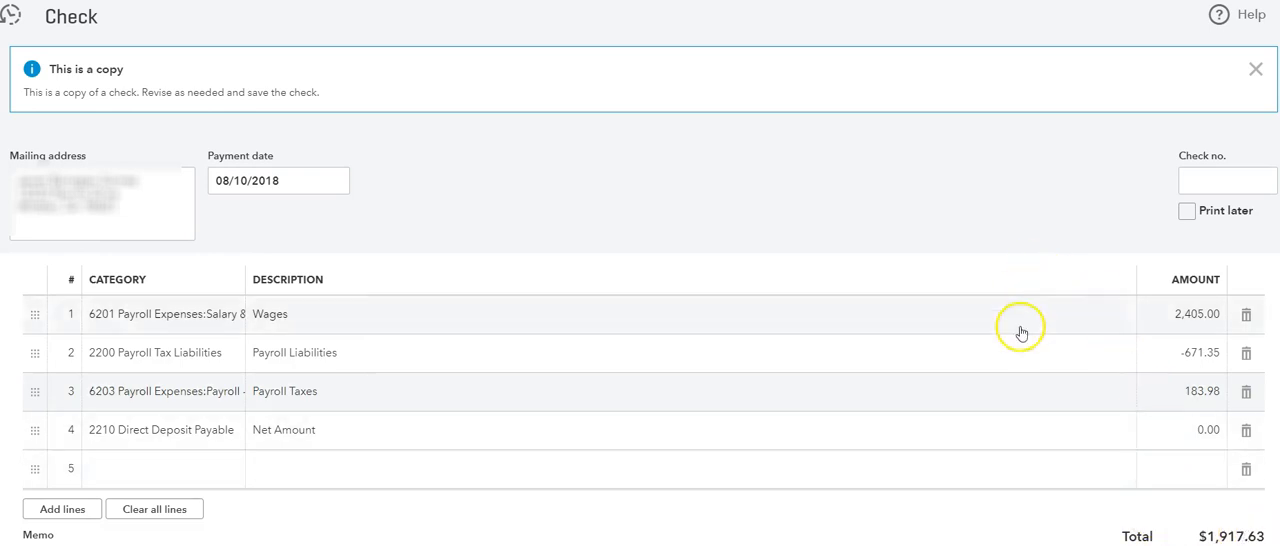
pyautogui.click(1200, 428)
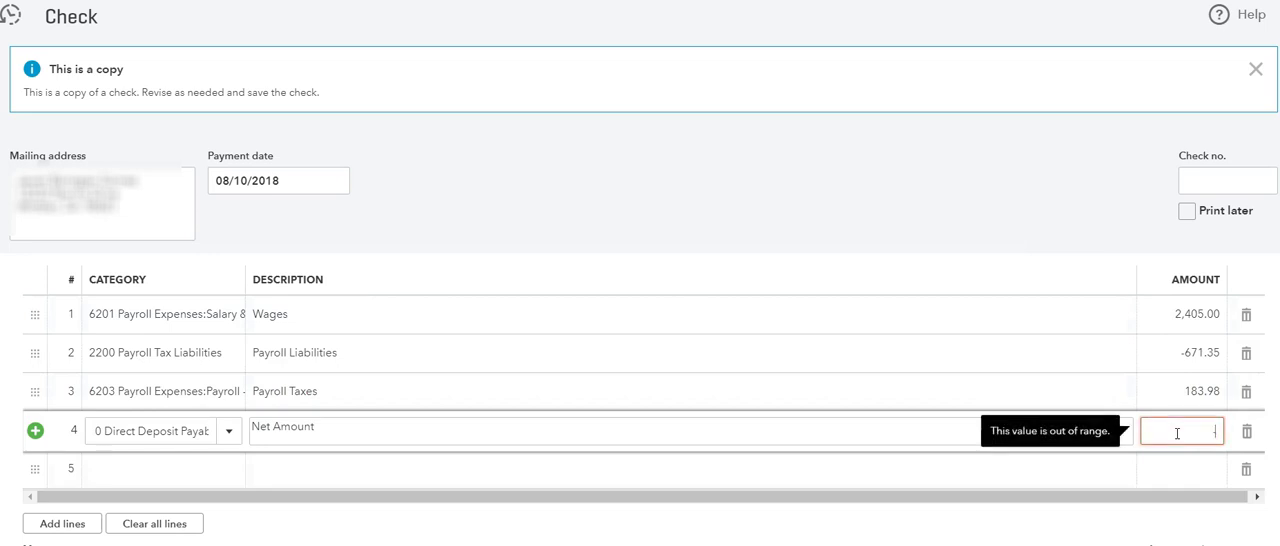
pyautogui.write('-19')
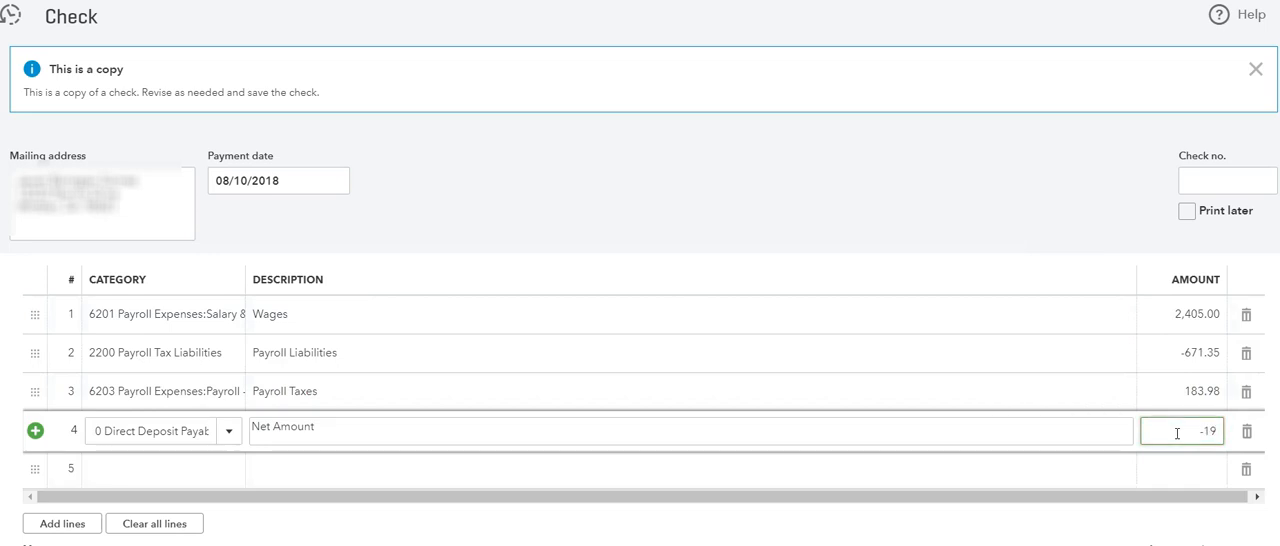
pyautogui.write('917.63')
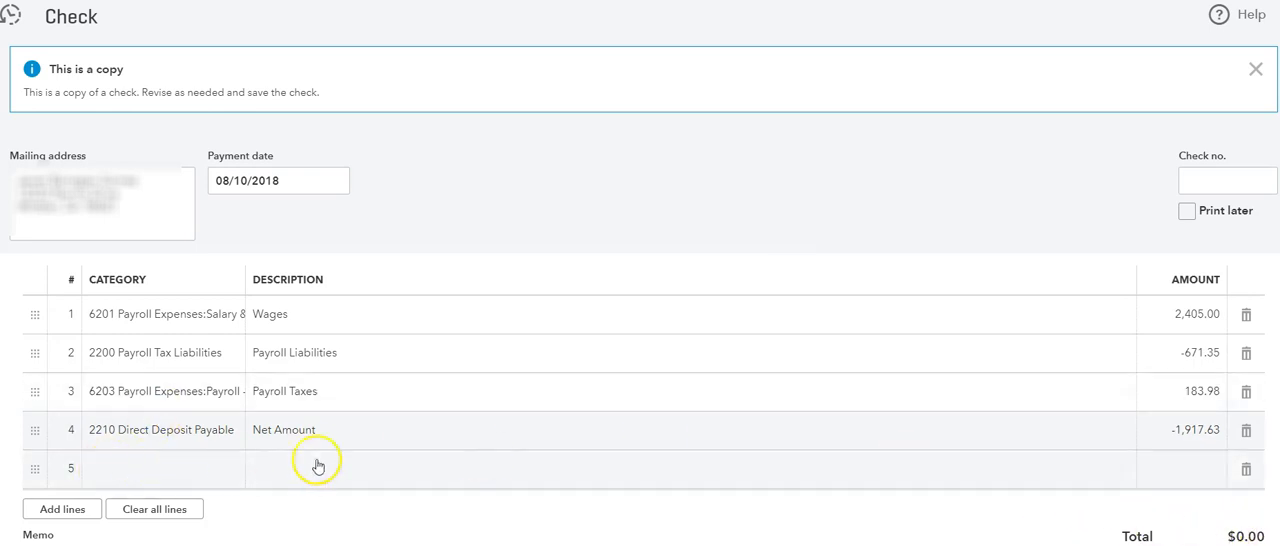
pyautogui.moveTo(488, 440)
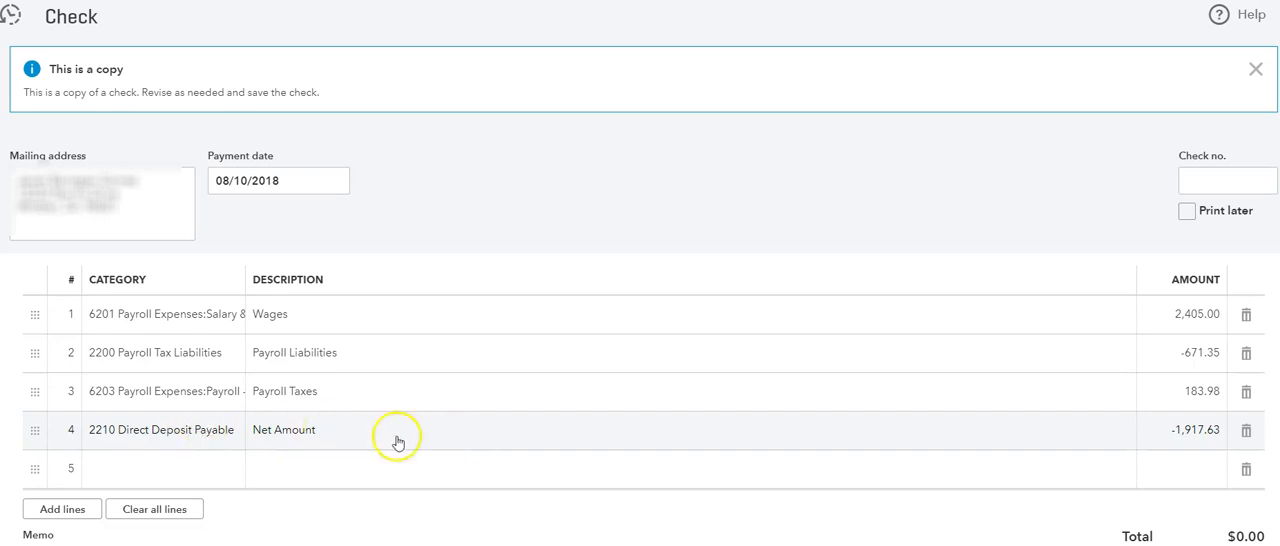
pyautogui.moveTo(1192, 438)
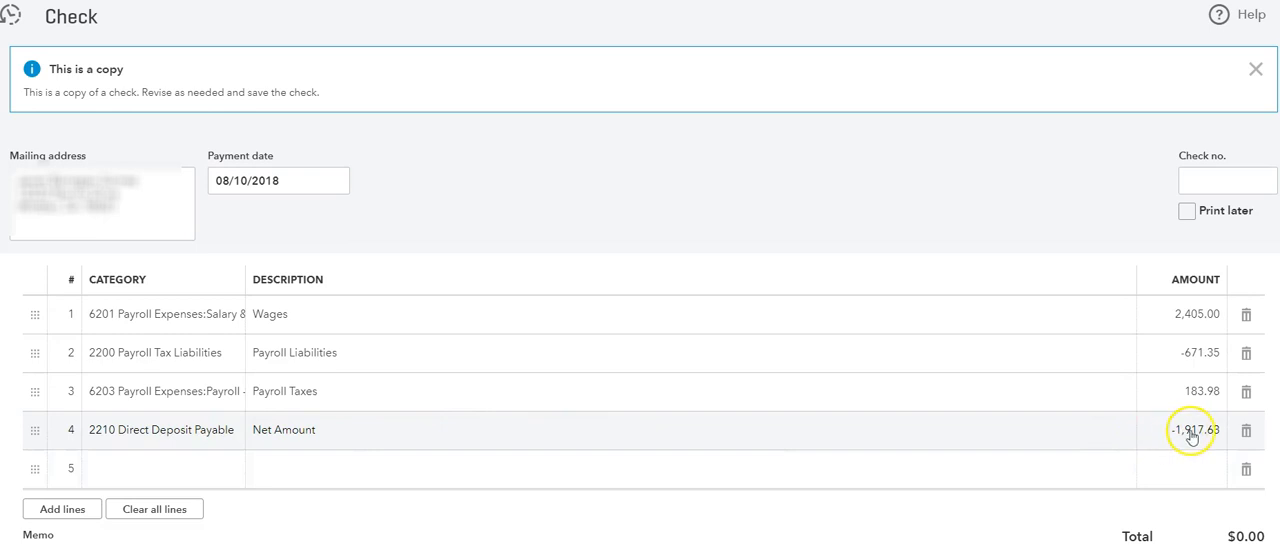
pyautogui.moveTo(1224, 448)
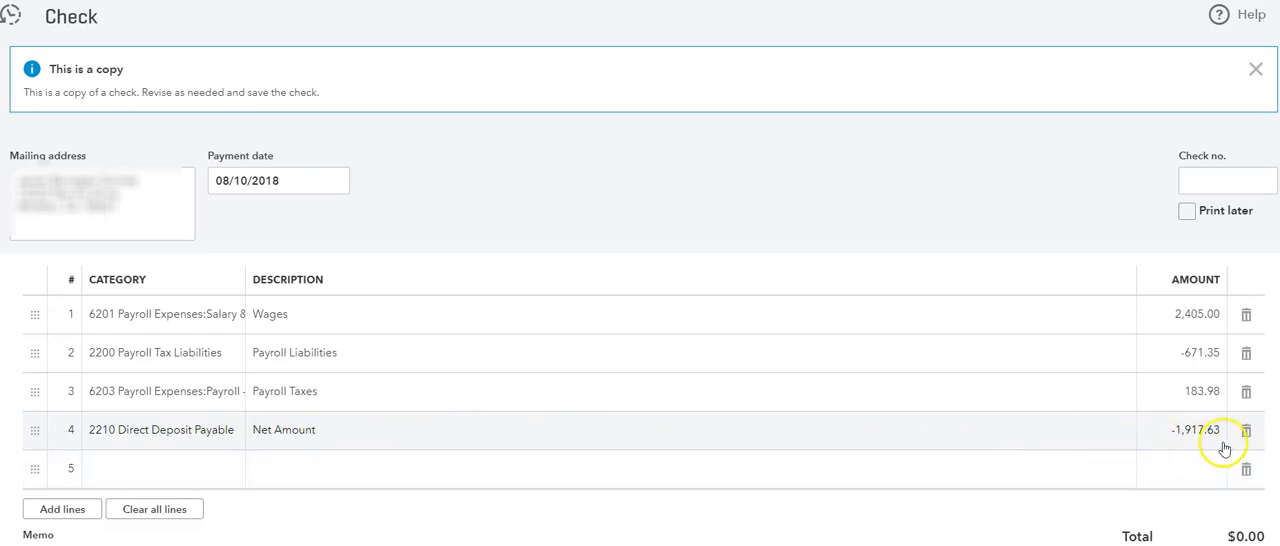
pyautogui.moveTo(208, 440)
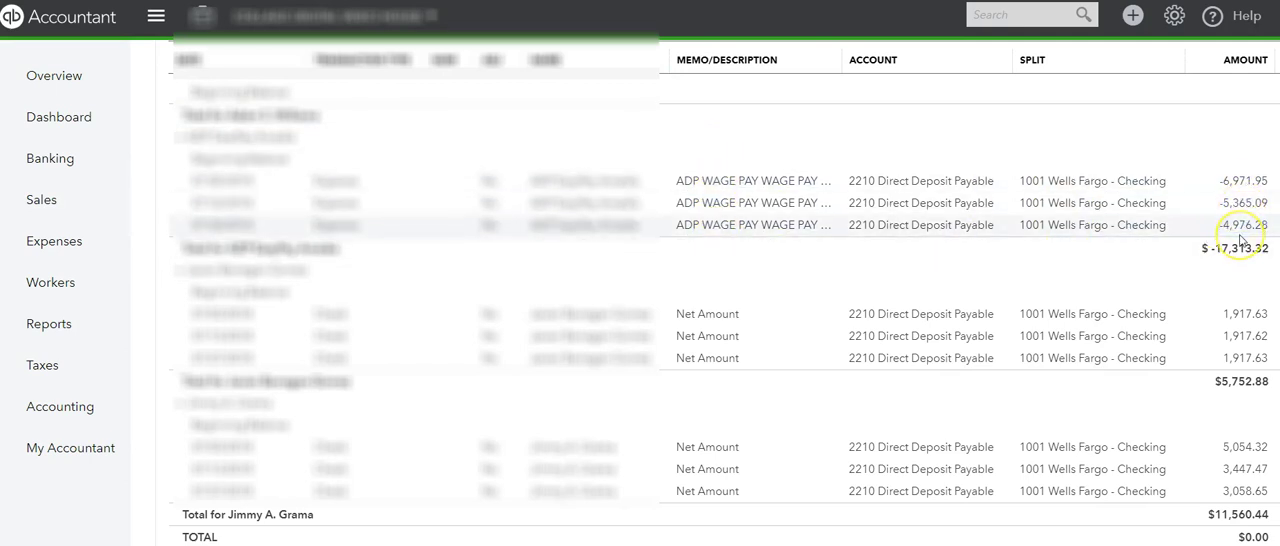
pyautogui.moveTo(1216, 276)
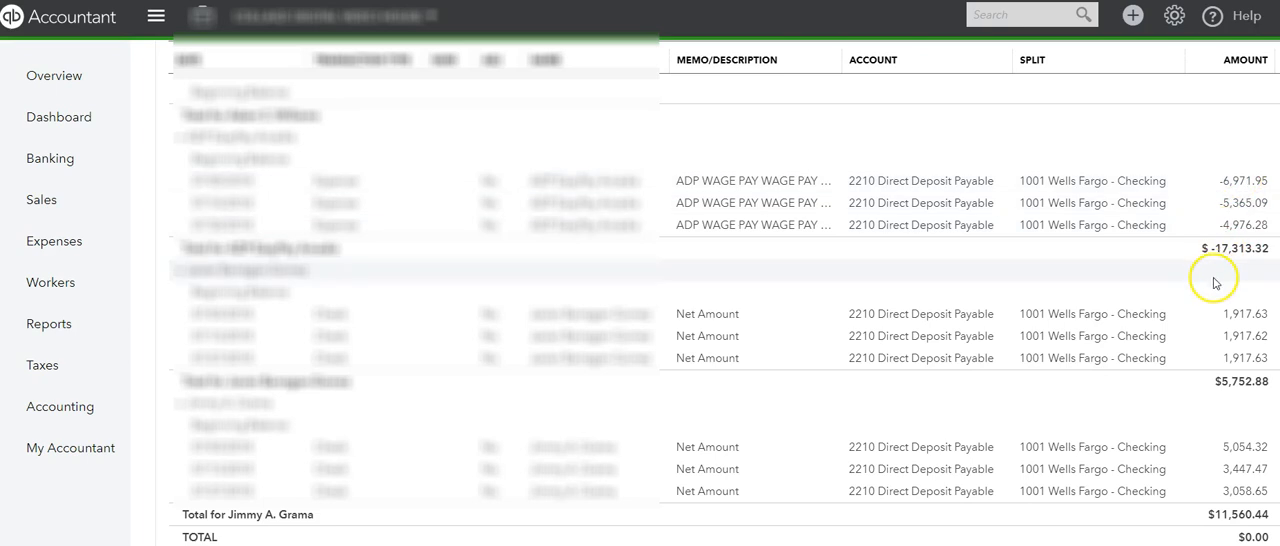
pyautogui.moveTo(1252, 322)
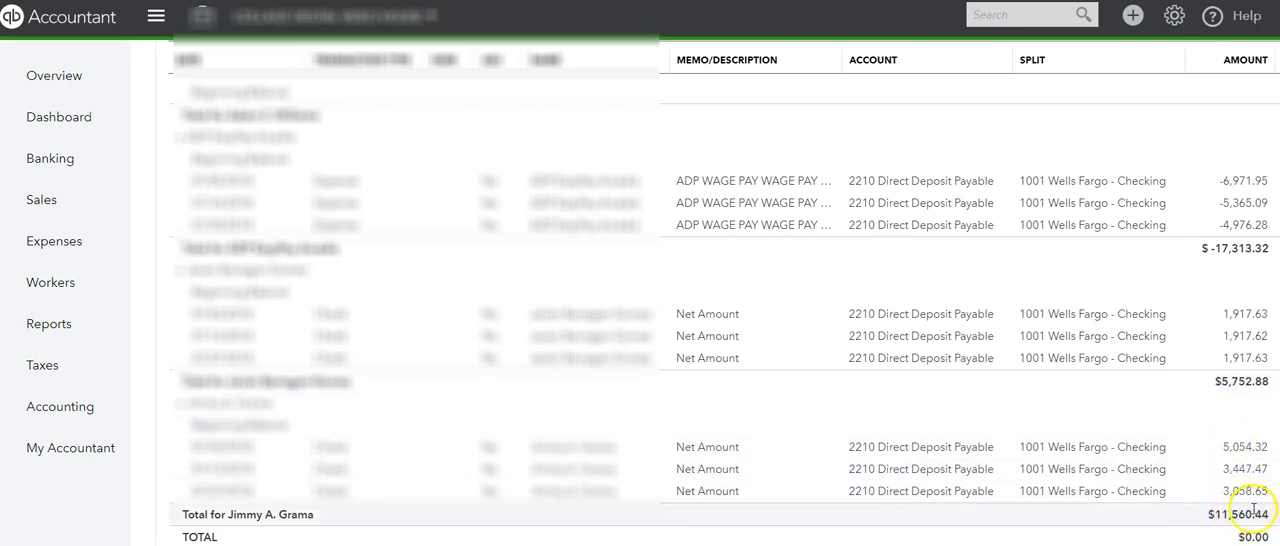
pyautogui.moveTo(1190, 264)
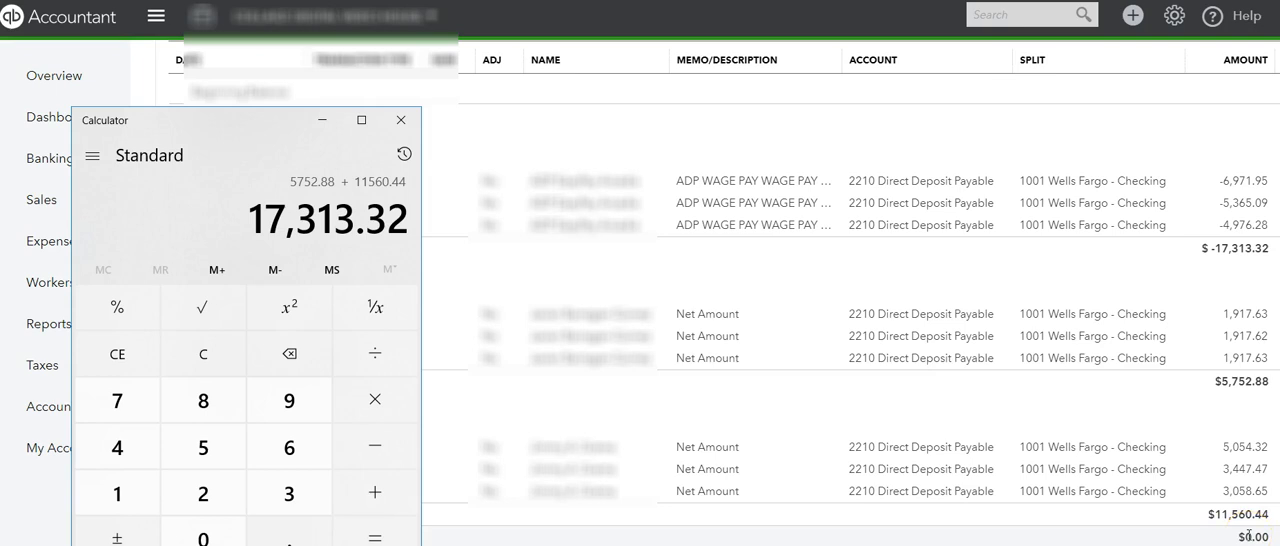
pyautogui.moveTo(888, 304)
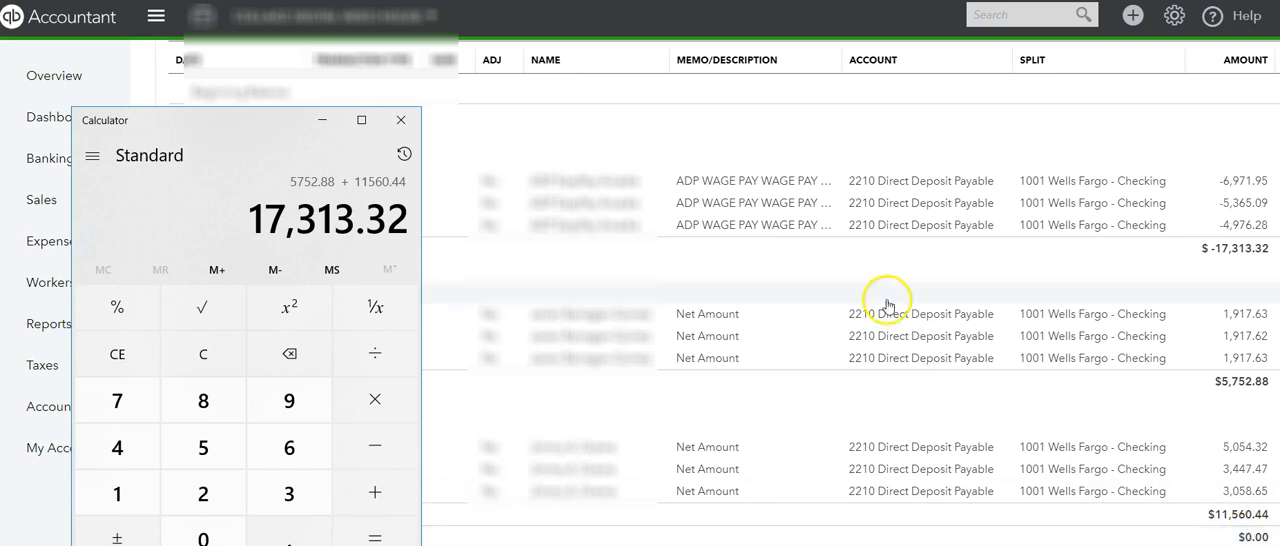
# - Switch to Windows Calculator to add 5,752.88 and 11,560.44
pyautogui.click(400, 120)
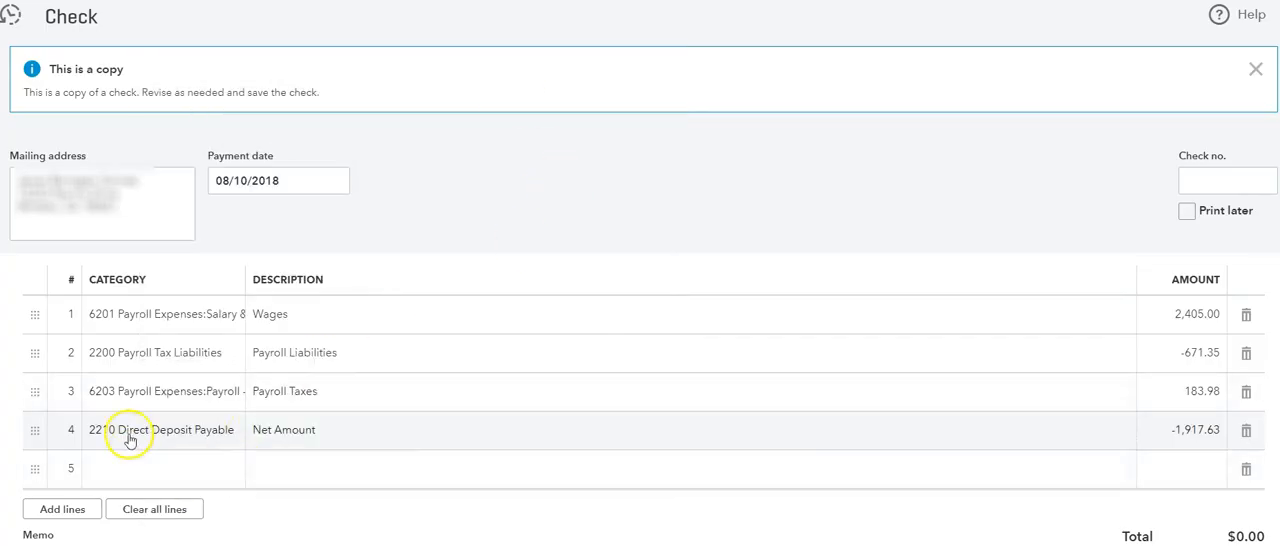
pyautogui.moveTo(540, 456)
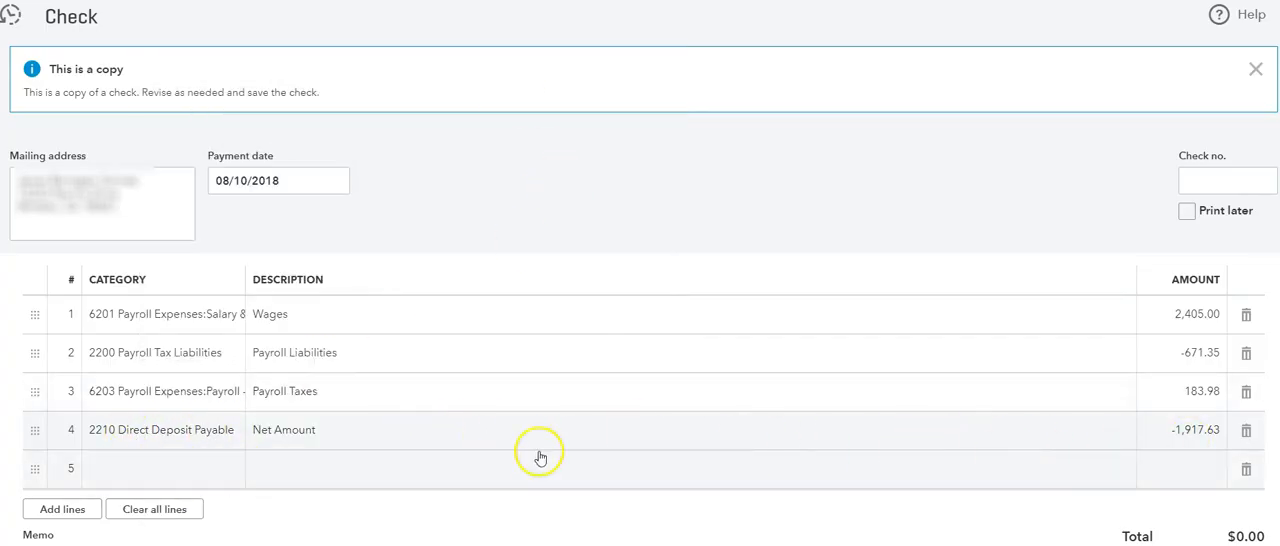
pyautogui.moveTo(604, 452)
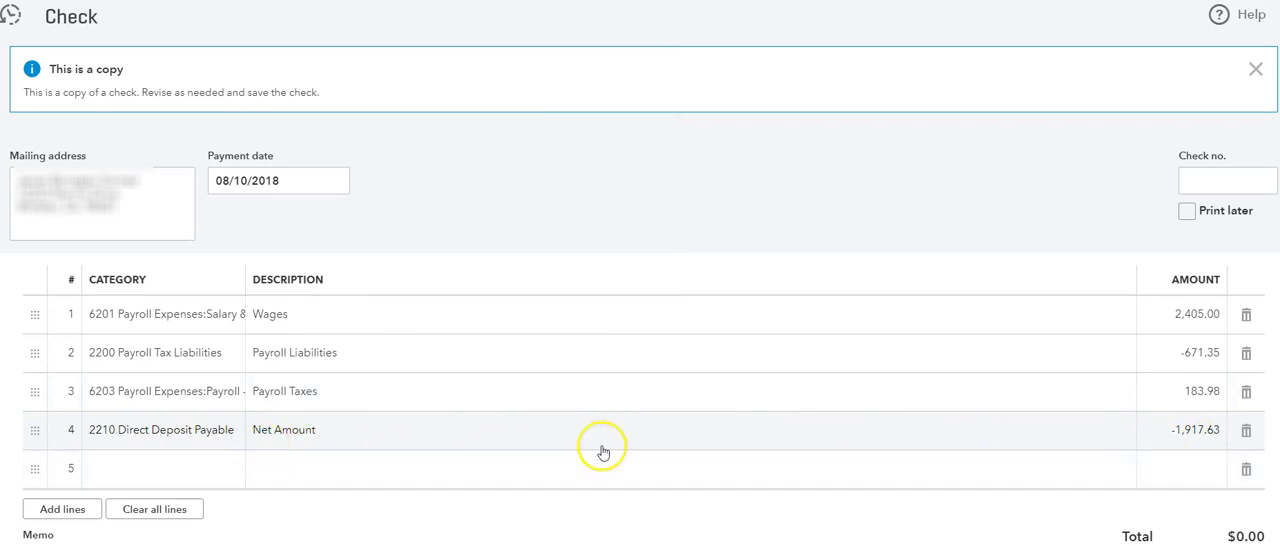
pyautogui.moveTo(764, 456)
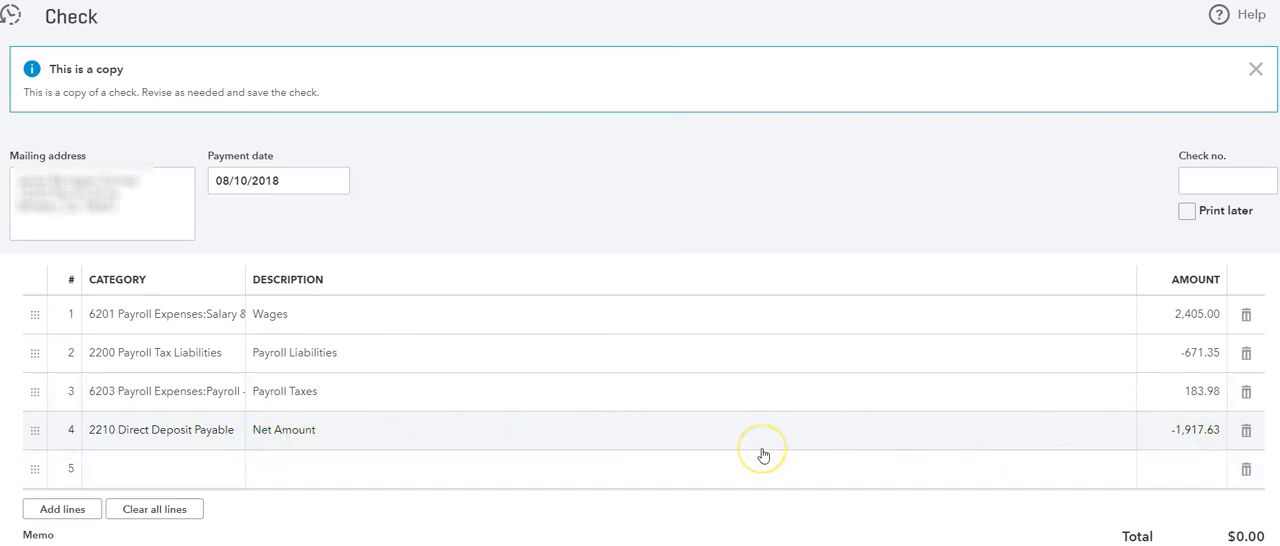
pyautogui.moveTo(764, 456)
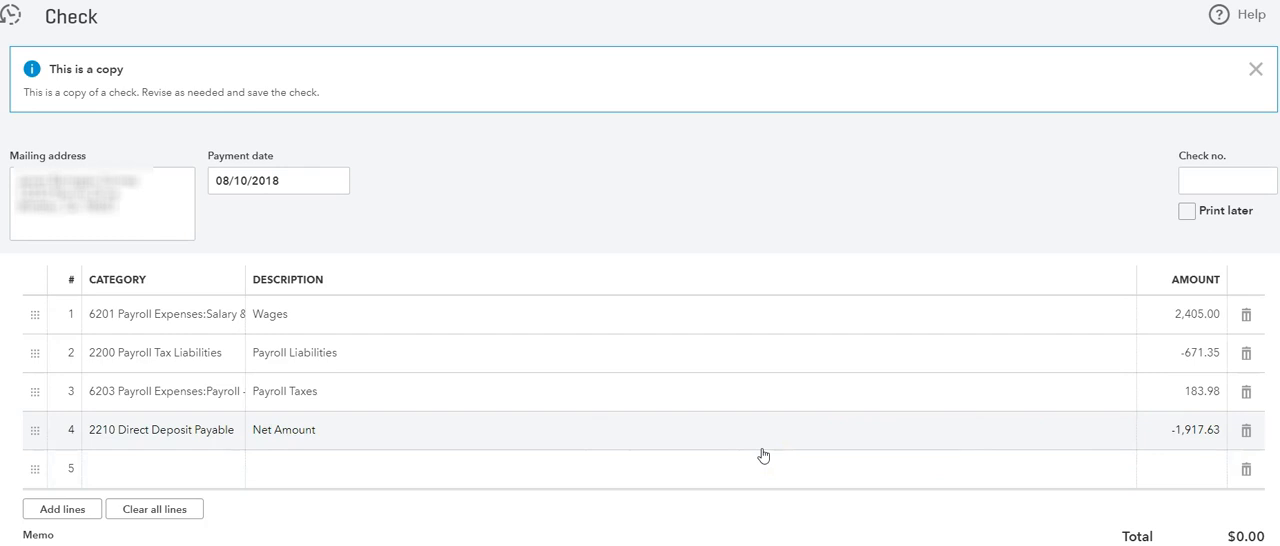
pyautogui.moveTo(228, 420)
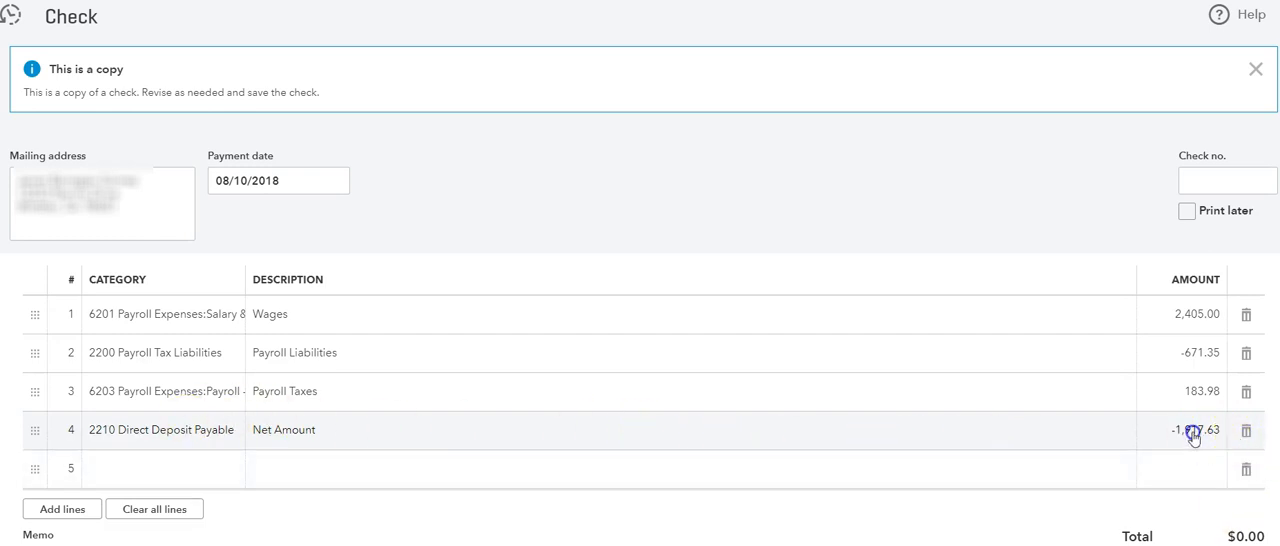
pyautogui.click(1196, 428)
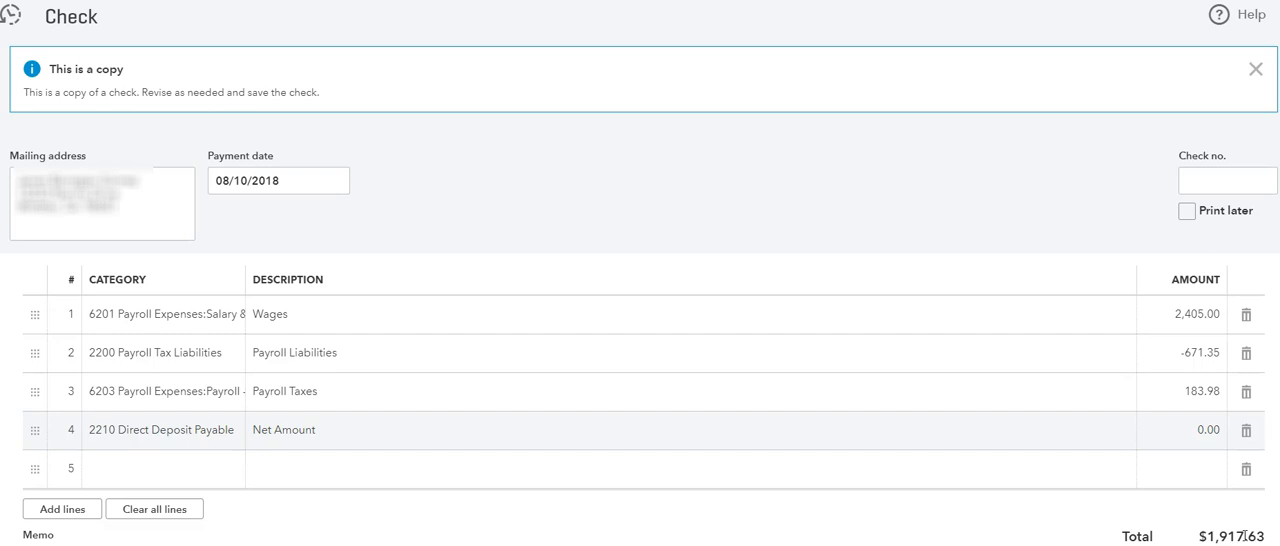
pyautogui.moveTo(1032, 444)
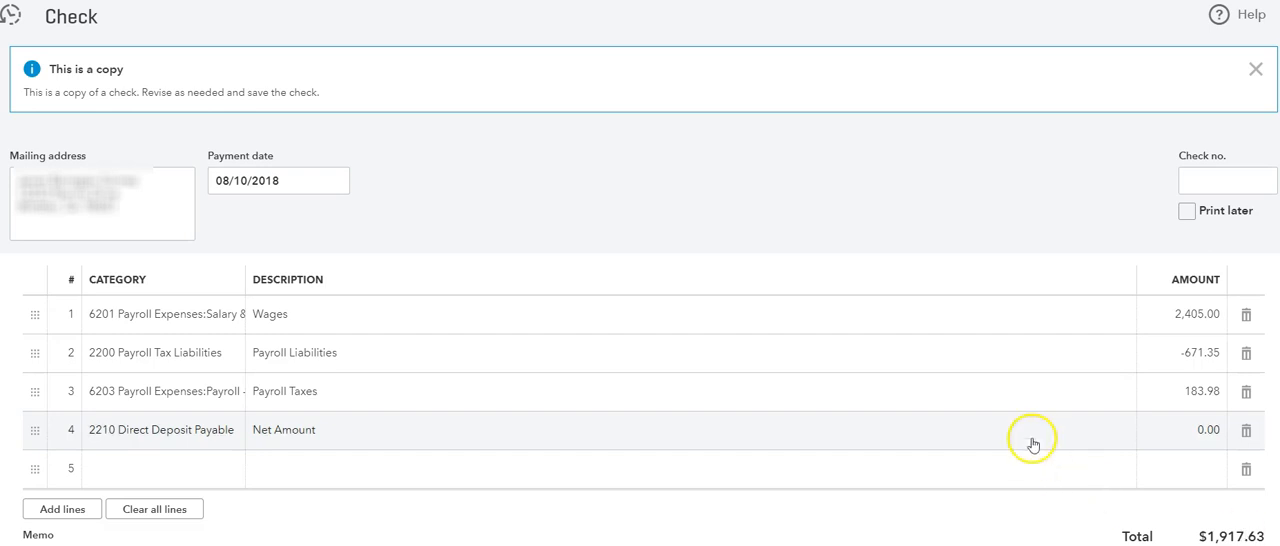
pyautogui.moveTo(400, 452)
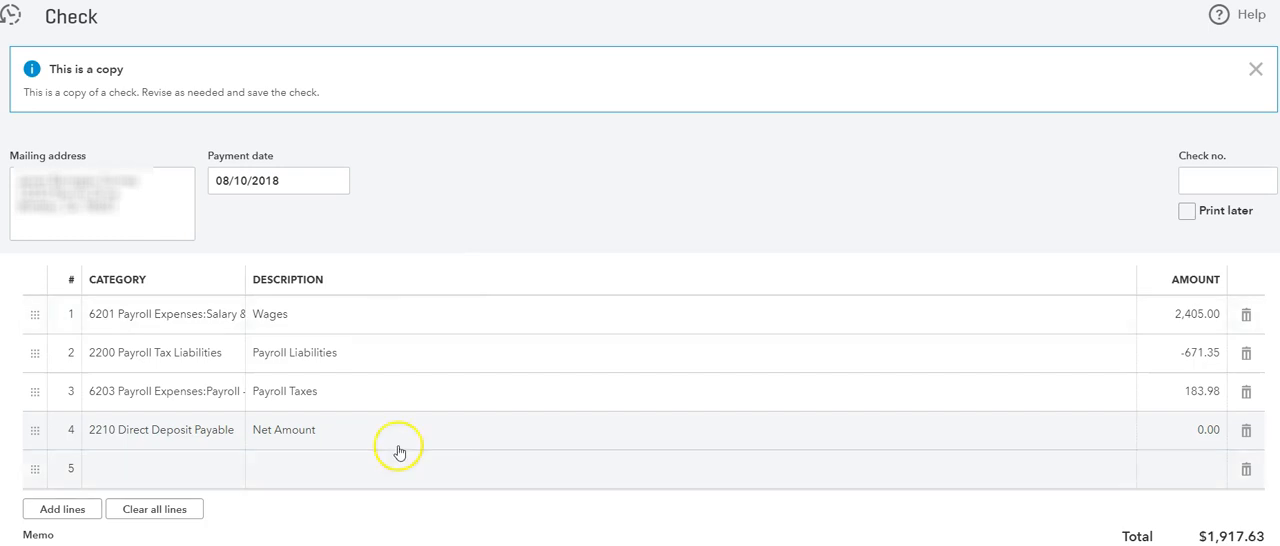
pyautogui.moveTo(758, 480)
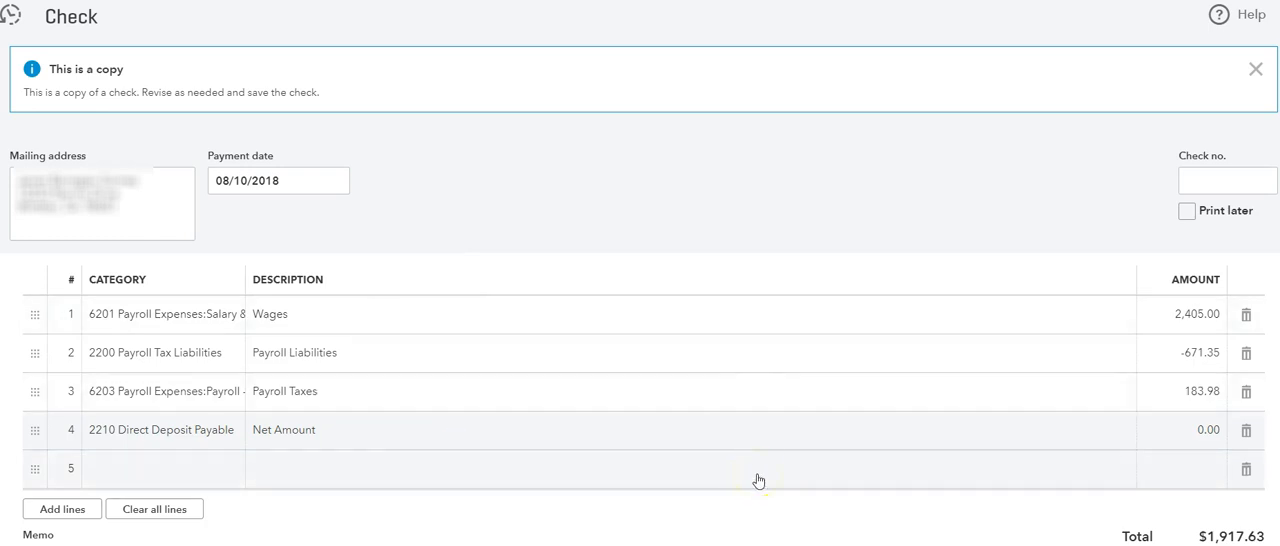
pyautogui.moveTo(390, 248)
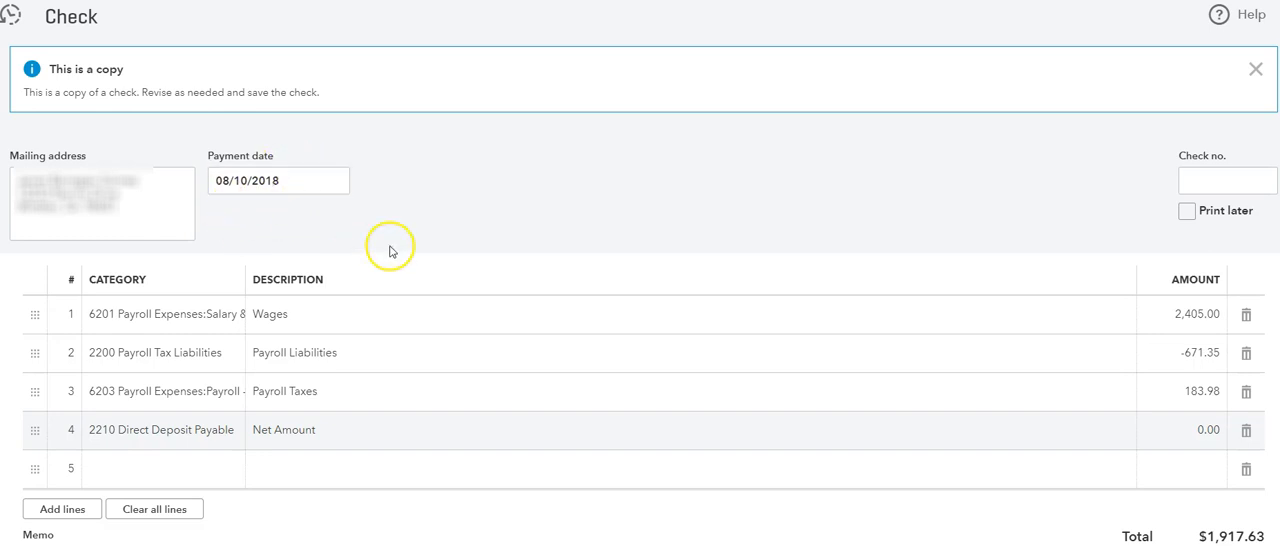
pyautogui.moveTo(1128, 312)
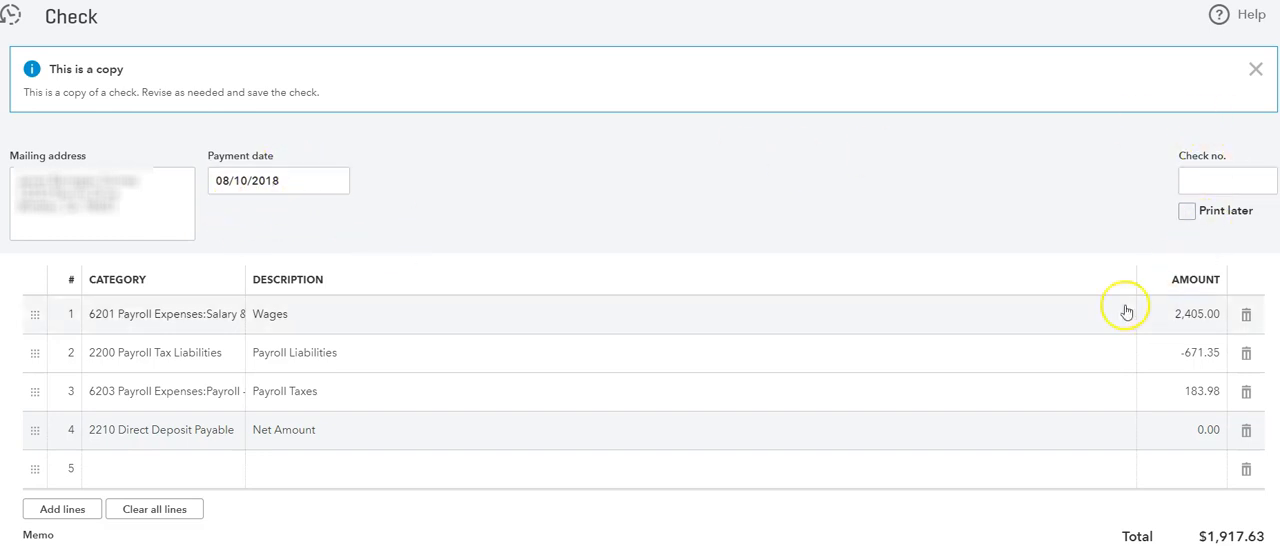
pyautogui.moveTo(374, 324)
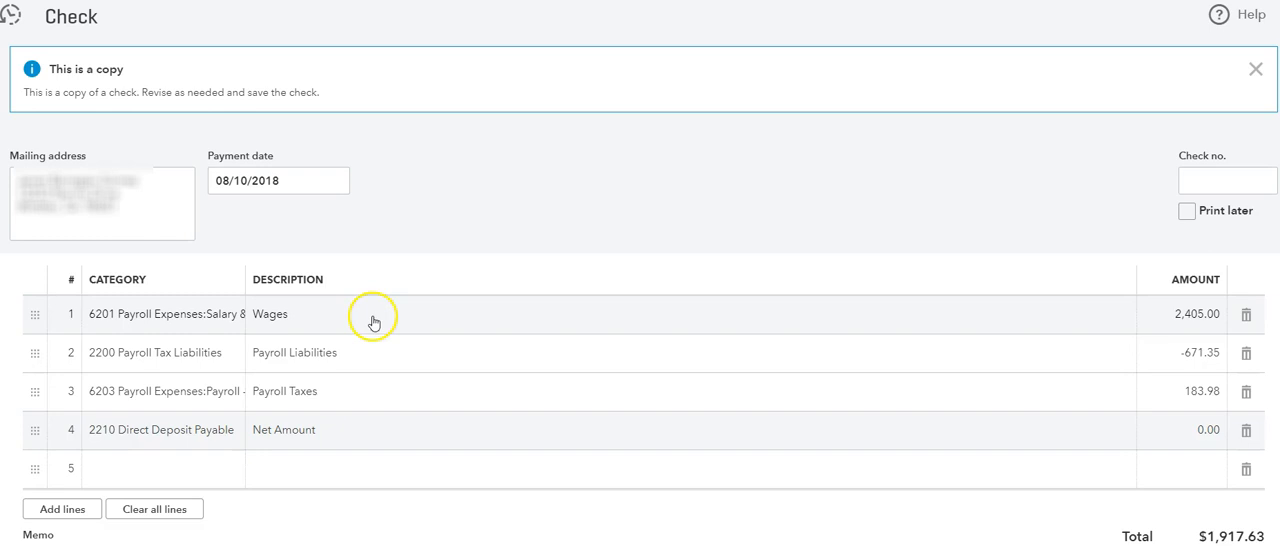
pyautogui.moveTo(660, 412)
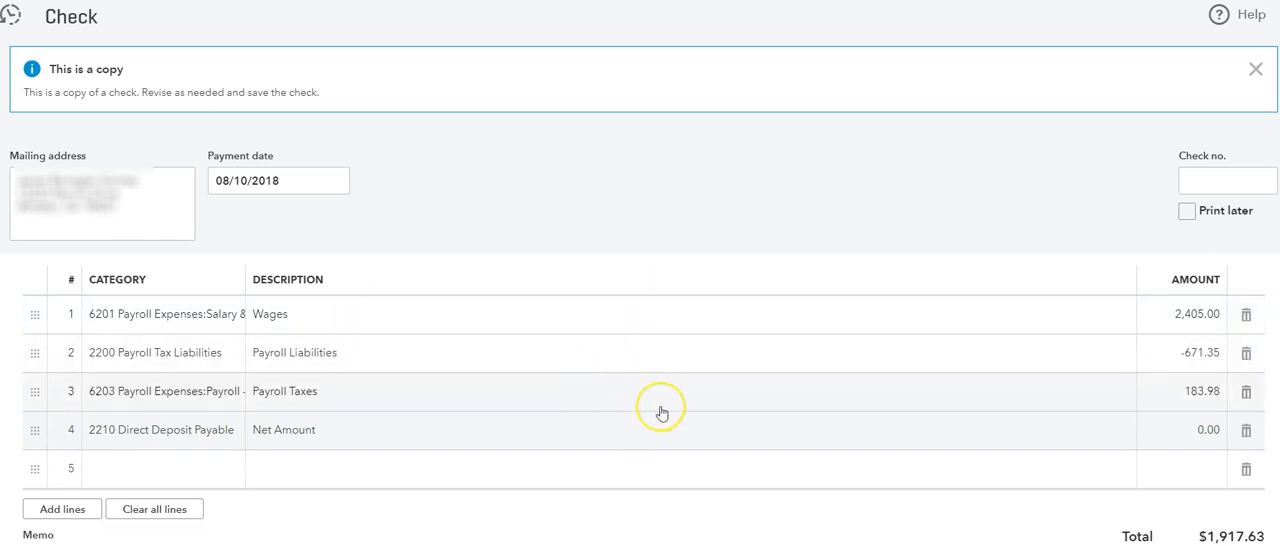
pyautogui.moveTo(660, 412)
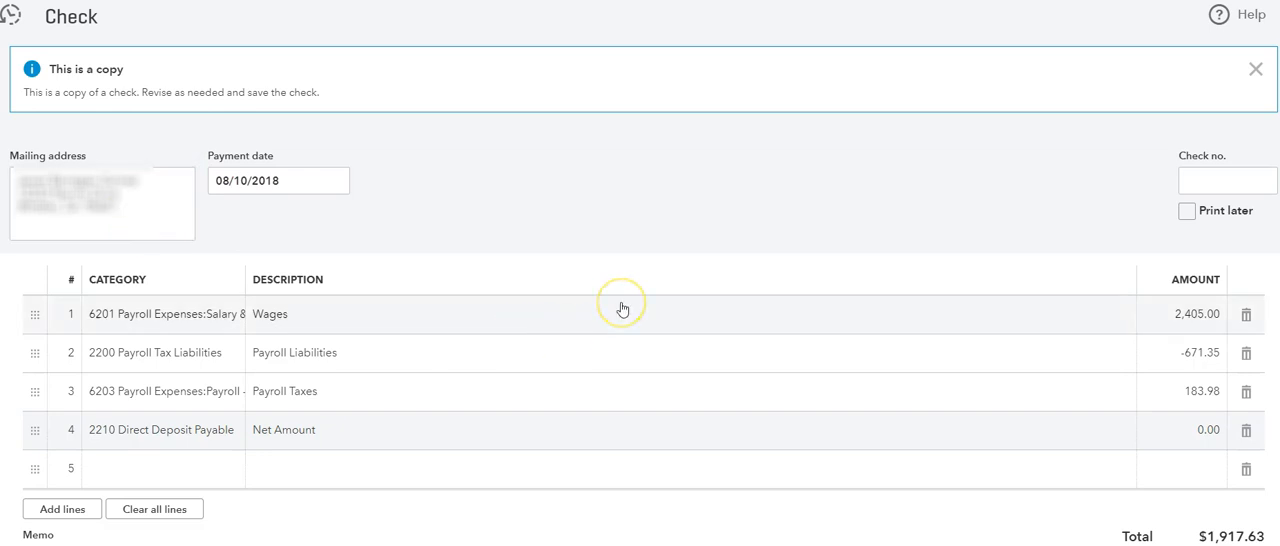
pyautogui.moveTo(622, 308)
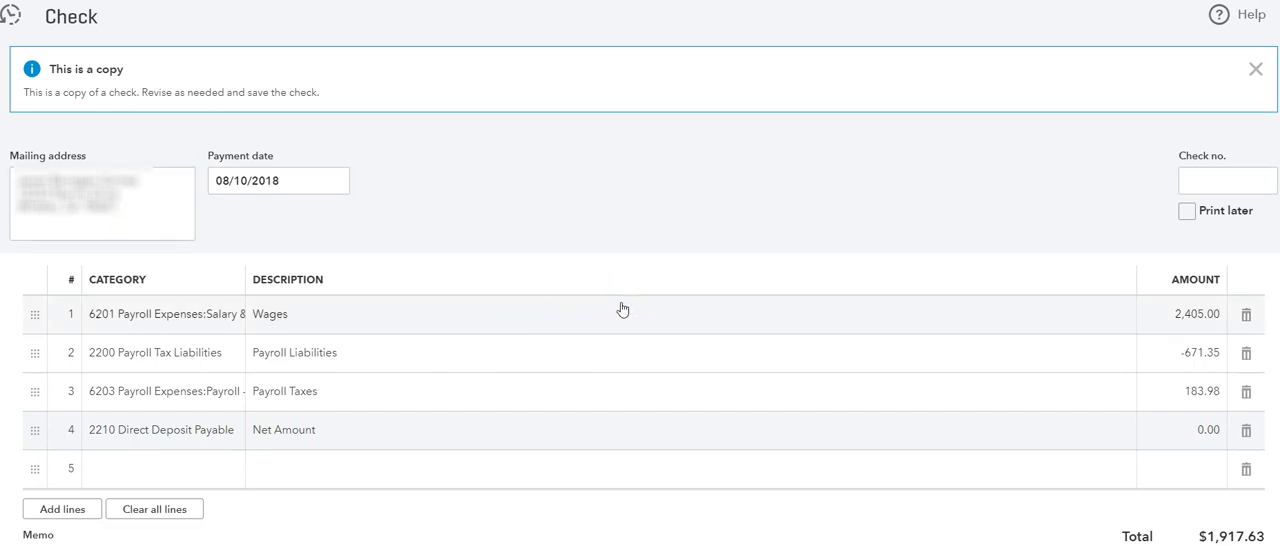
pyautogui.moveTo(314, 288)
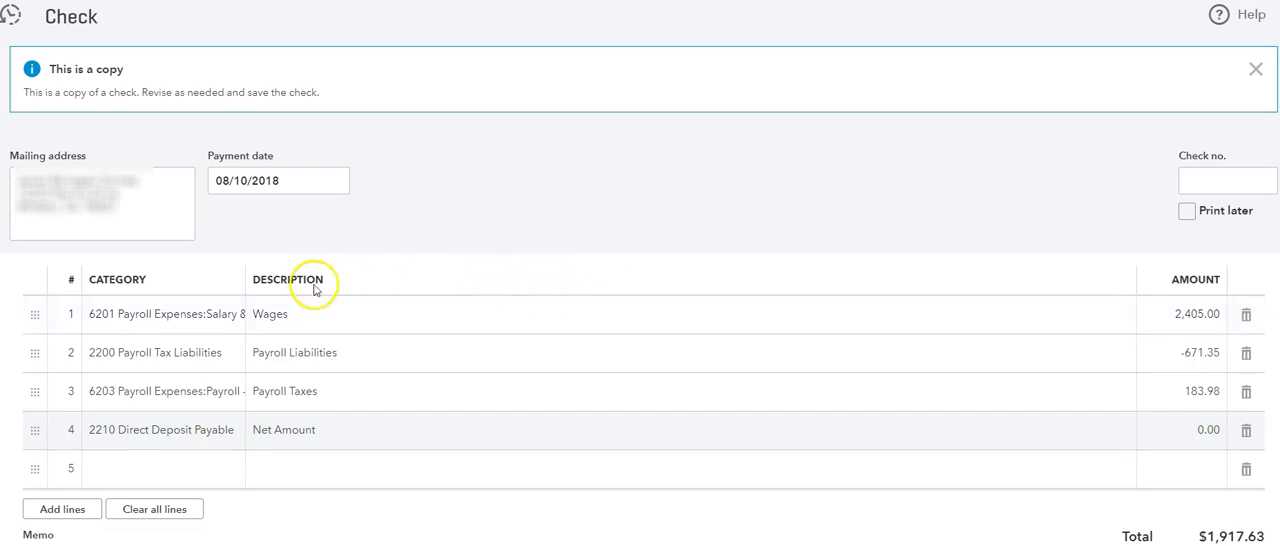
pyautogui.moveTo(688, 324)
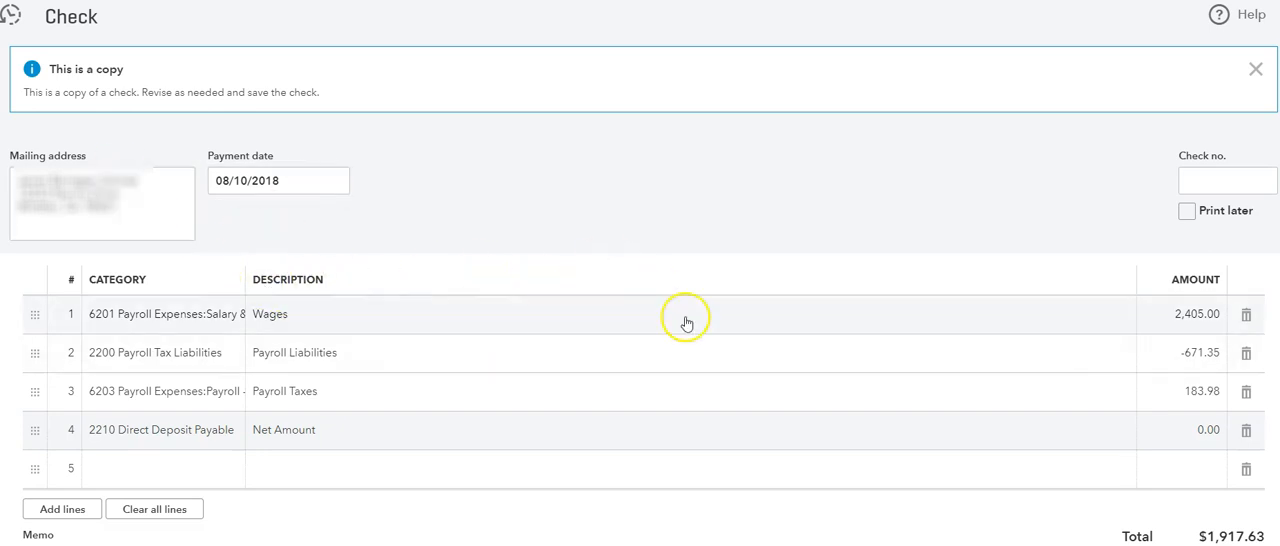
pyautogui.moveTo(688, 324)
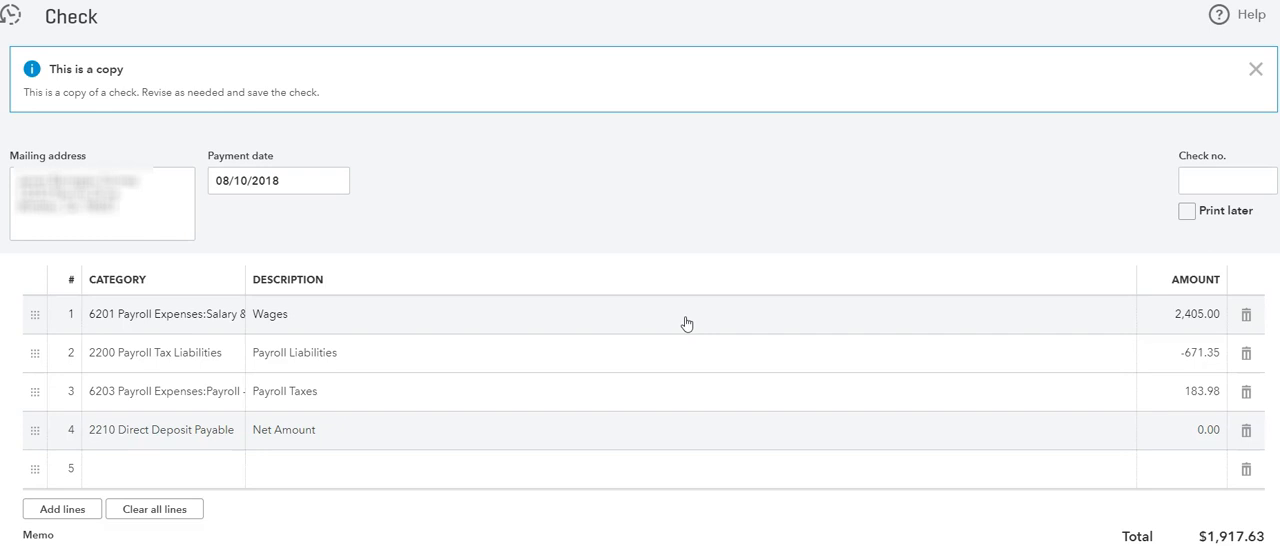
pyautogui.moveTo(204, 320)
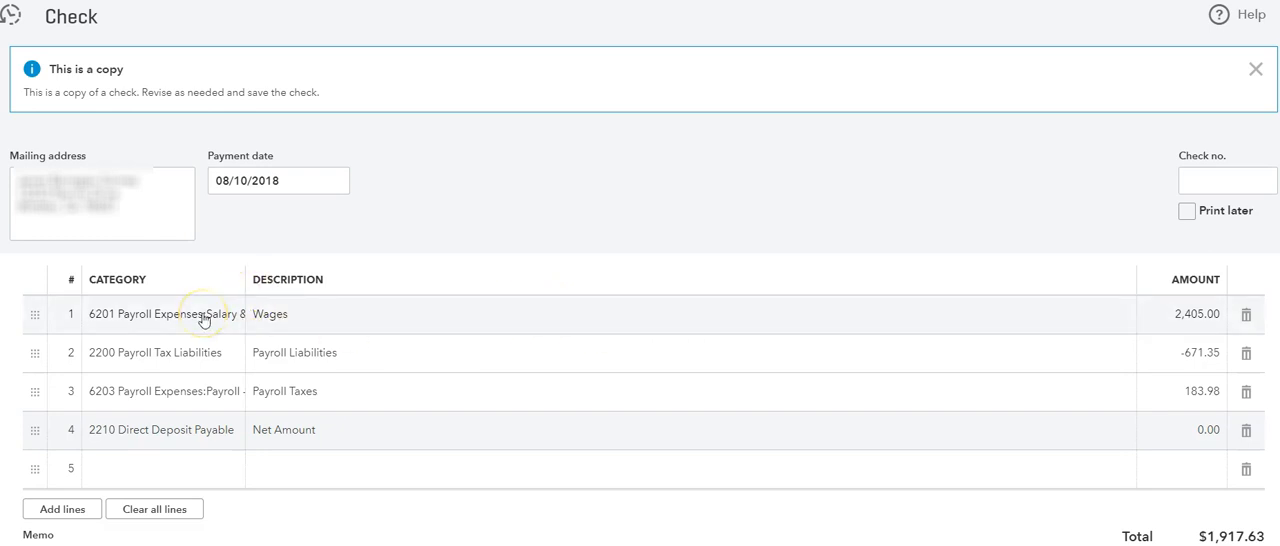
pyautogui.moveTo(214, 410)
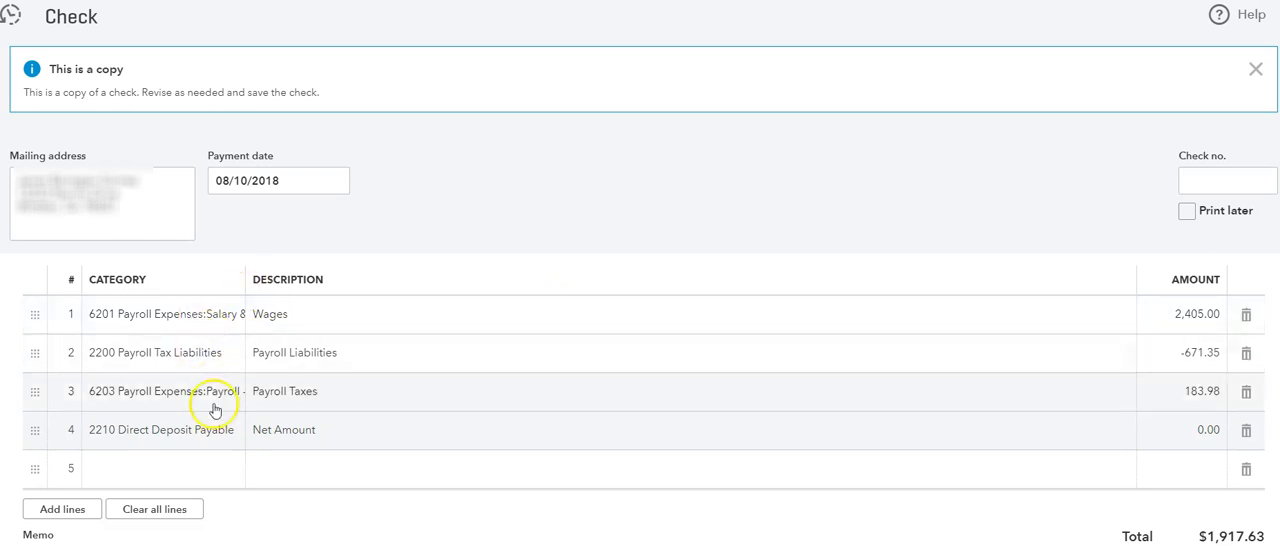
pyautogui.moveTo(216, 396)
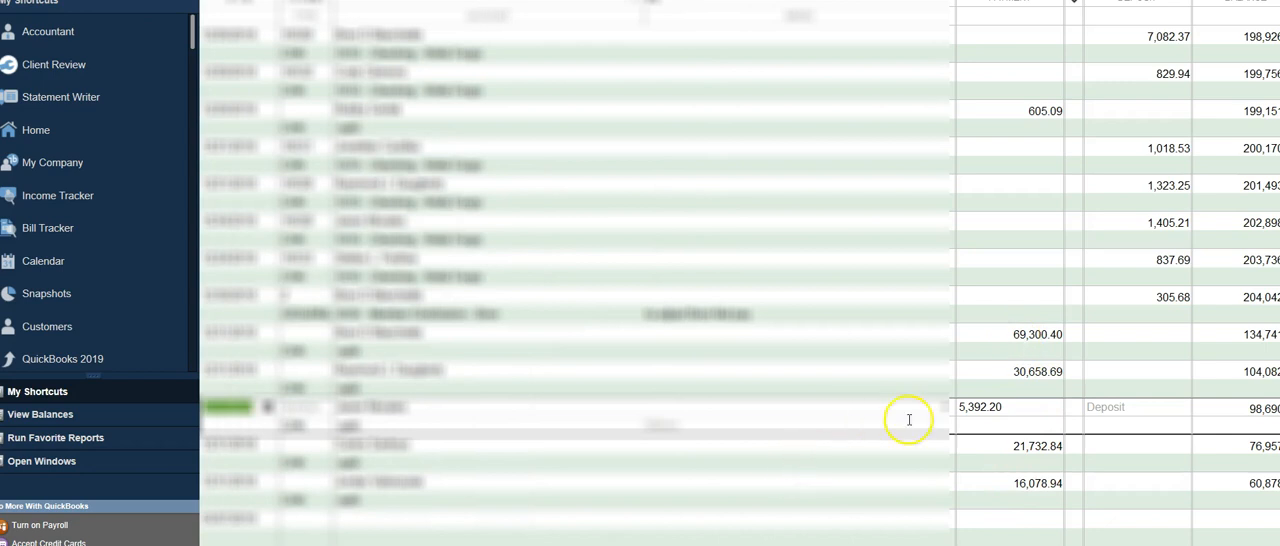
pyautogui.moveTo(298, 444)
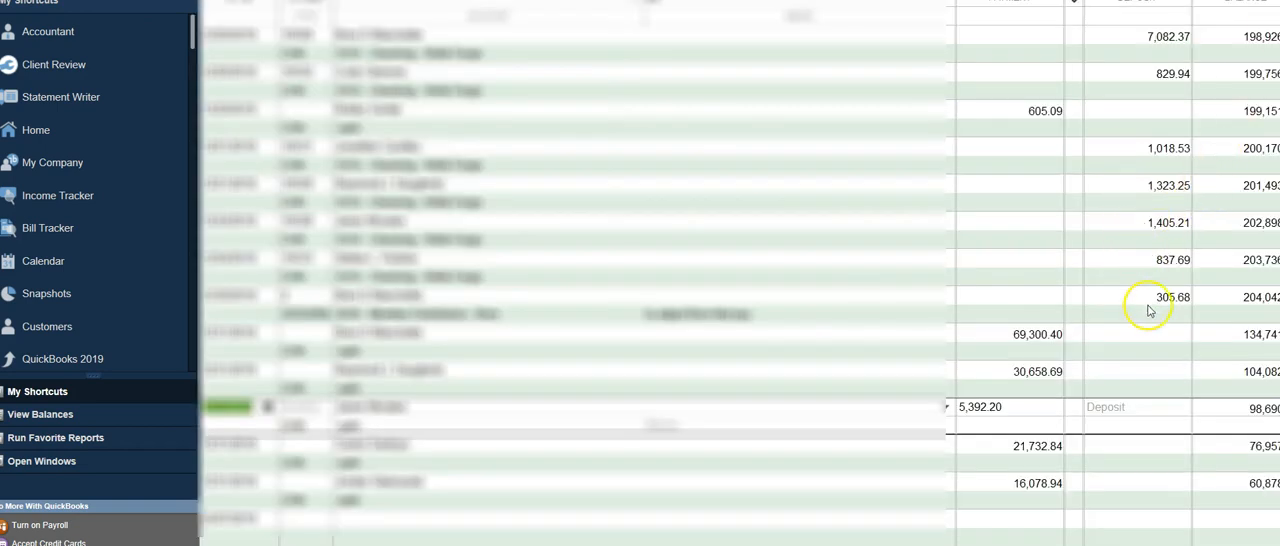
pyautogui.moveTo(924, 468)
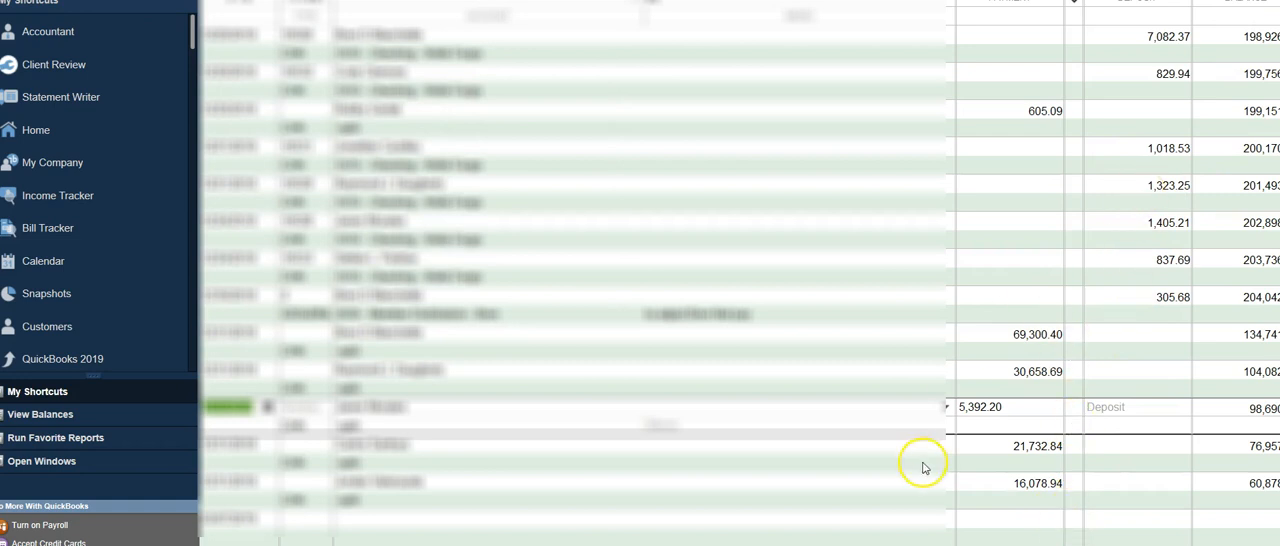
pyautogui.moveTo(1000, 308)
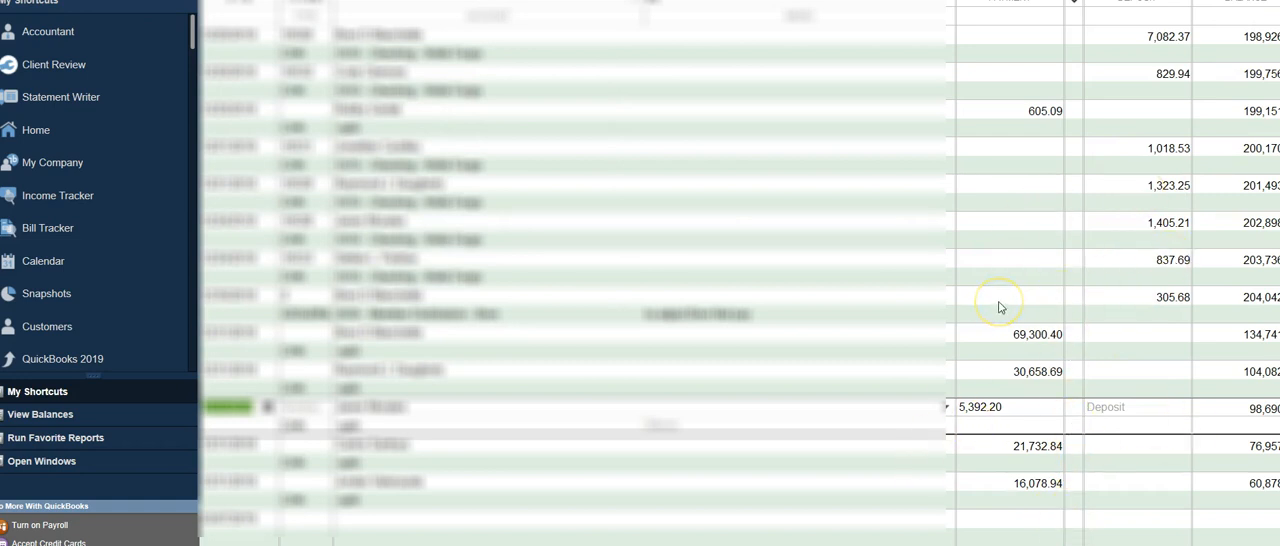
pyautogui.moveTo(1000, 308)
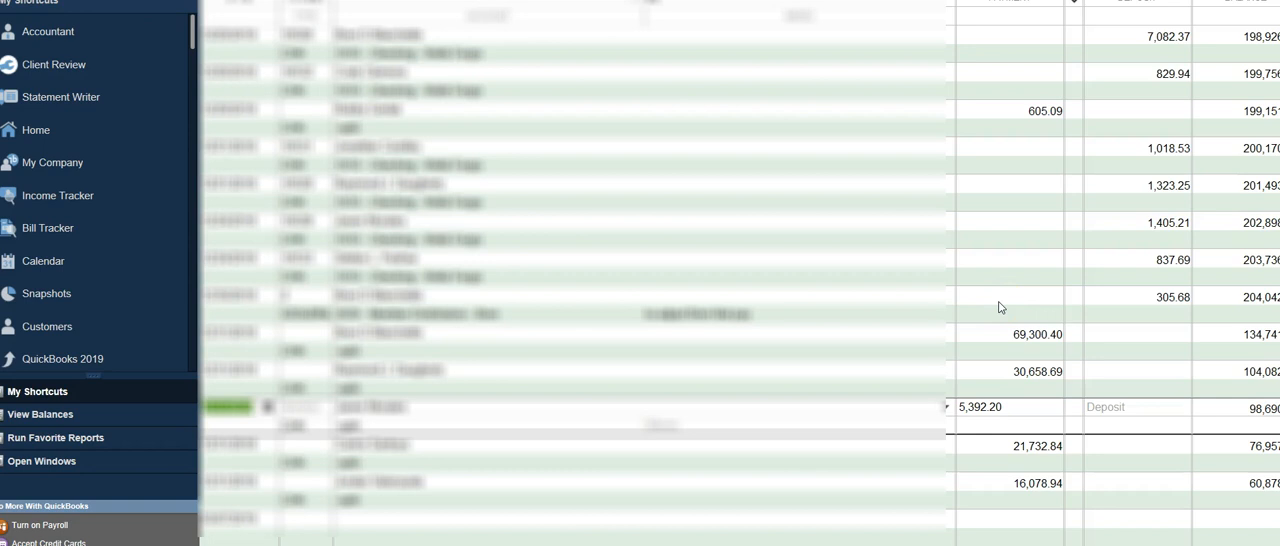